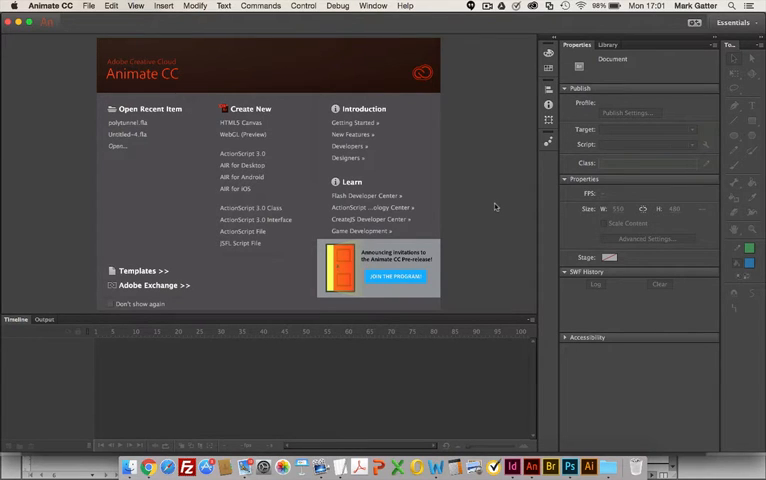
mouse_move(492, 204)
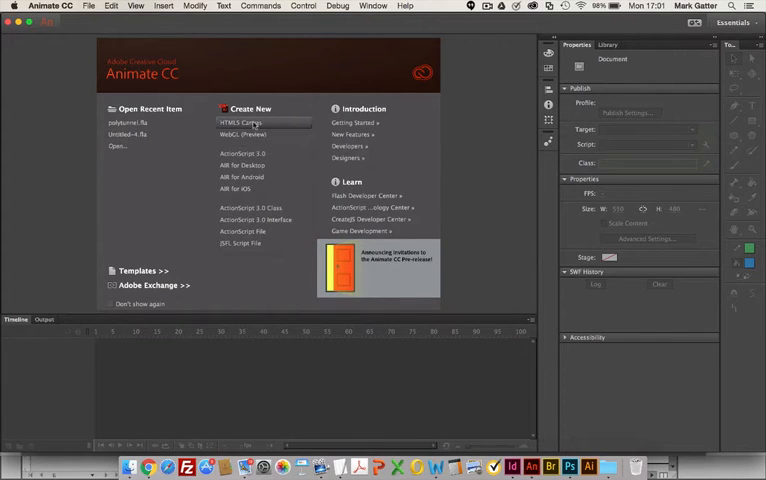
Step: Start a new HTML5 Canvas document and try pale green, teal and bright blue stage colours
left_click(240, 122)
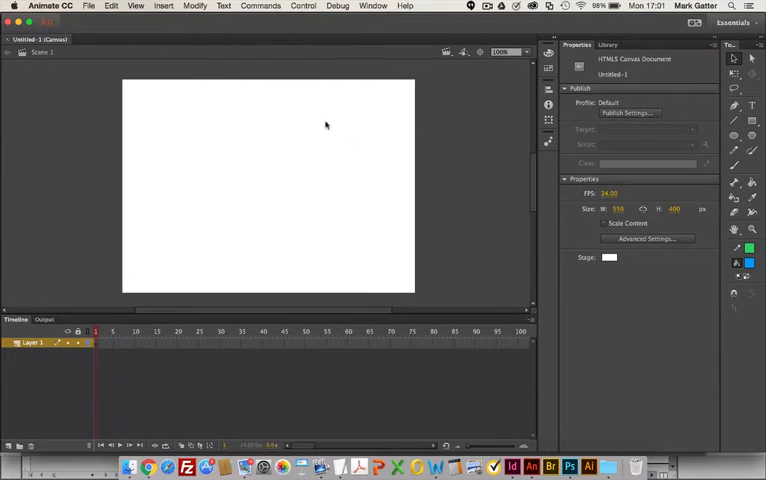
mouse_move(248, 184)
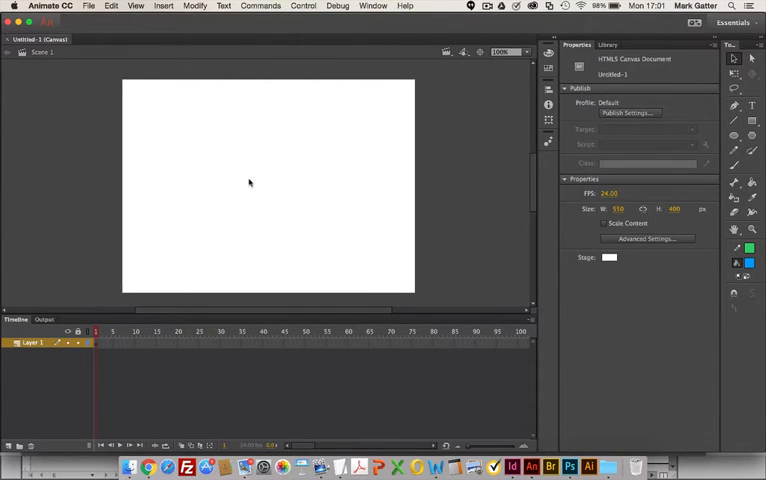
left_click(610, 258)
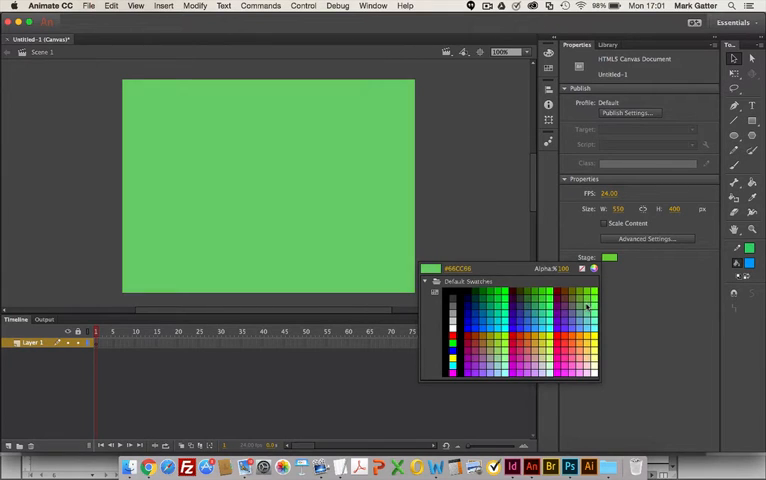
left_click(588, 312)
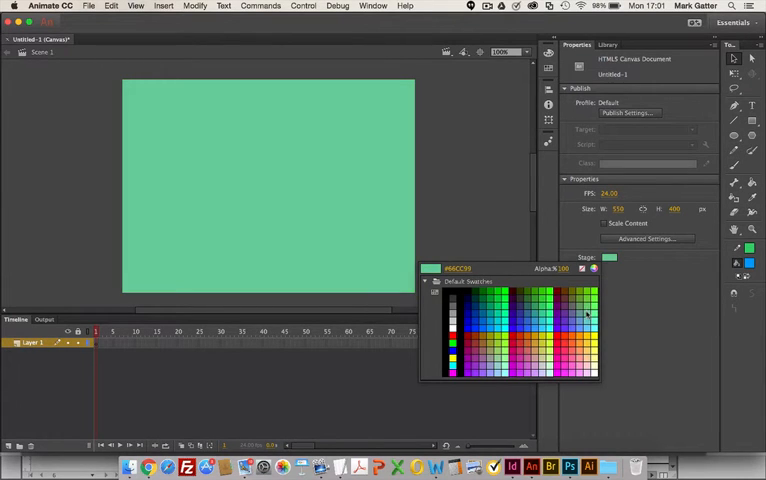
left_click(532, 320)
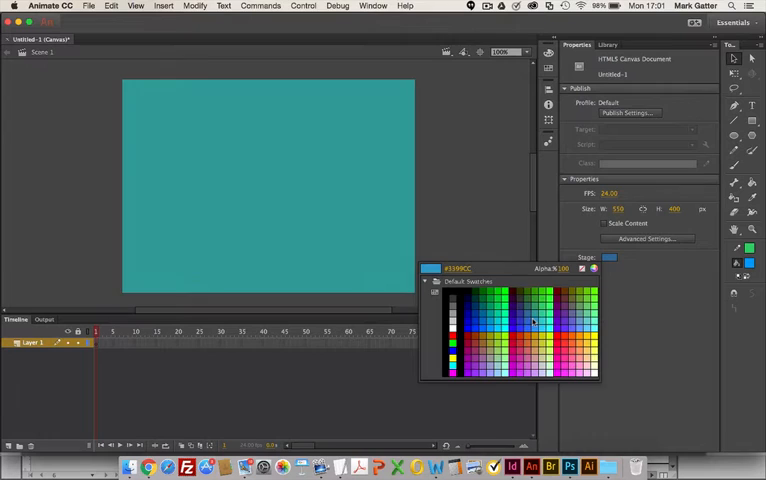
left_click(520, 330)
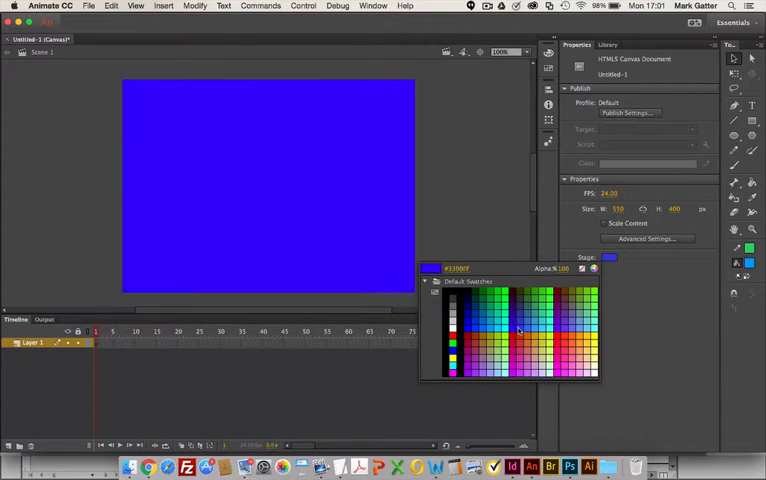
left_click(478, 304)
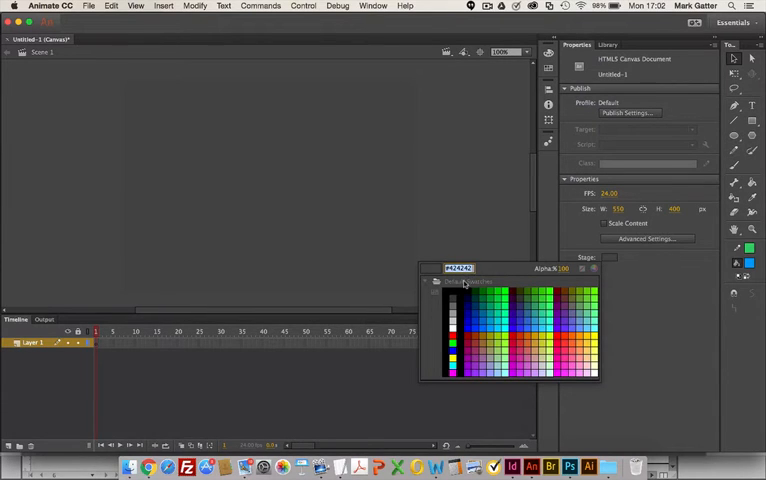
Step: Try black, dark, medium and light blue stage colours, then return the stage to white
left_click(464, 282)
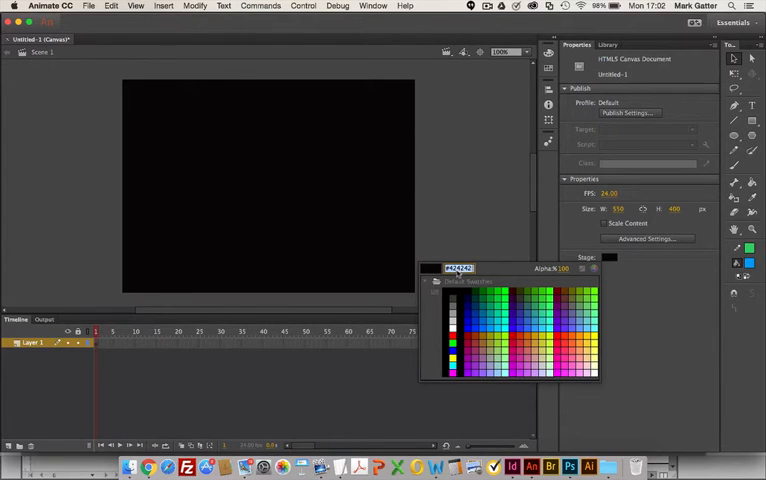
left_click(476, 308)
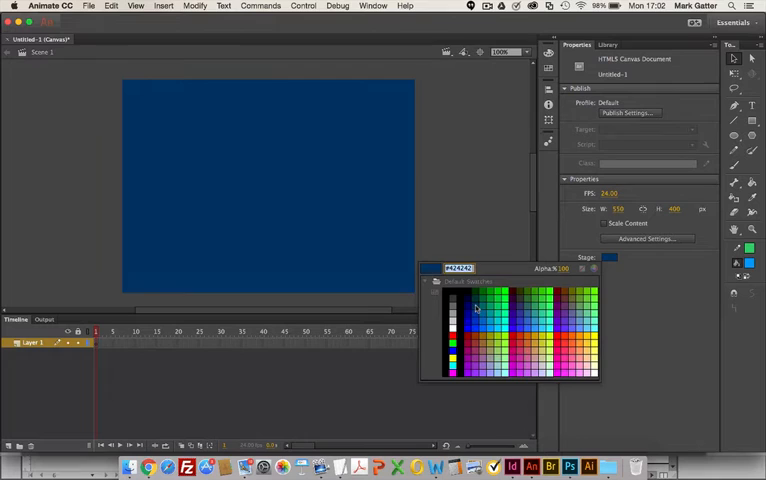
left_click(482, 318)
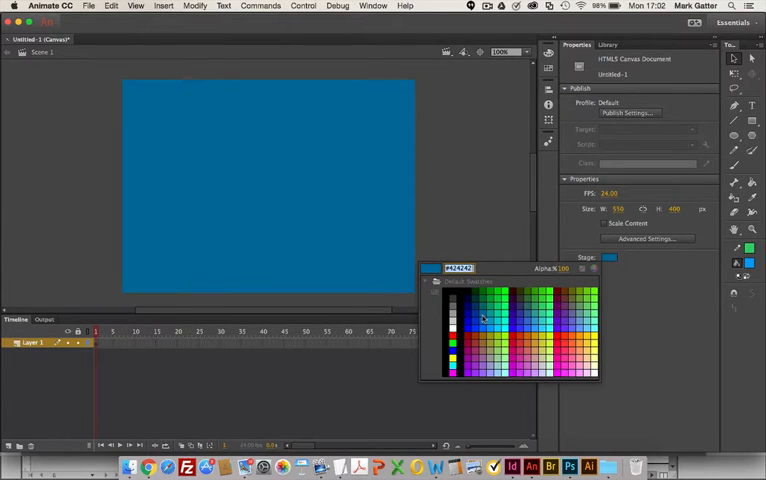
left_click(490, 324)
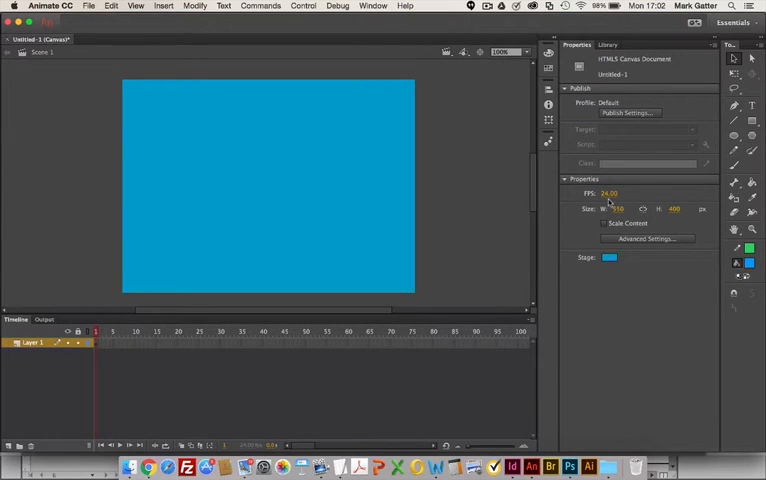
mouse_move(544, 204)
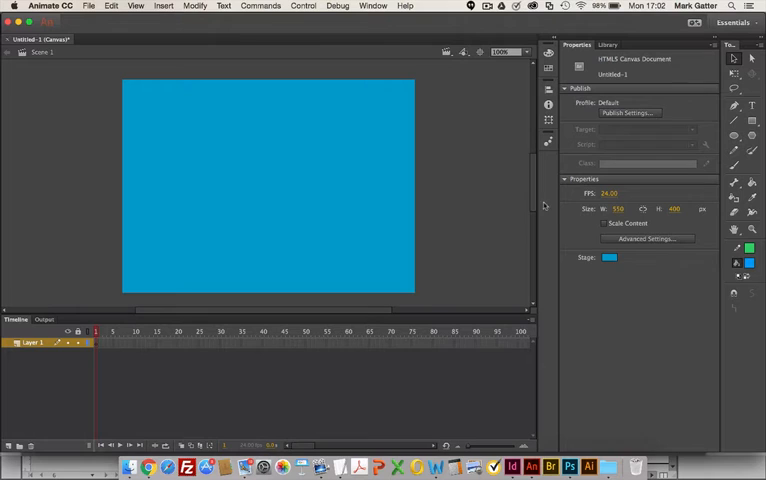
left_click(610, 256)
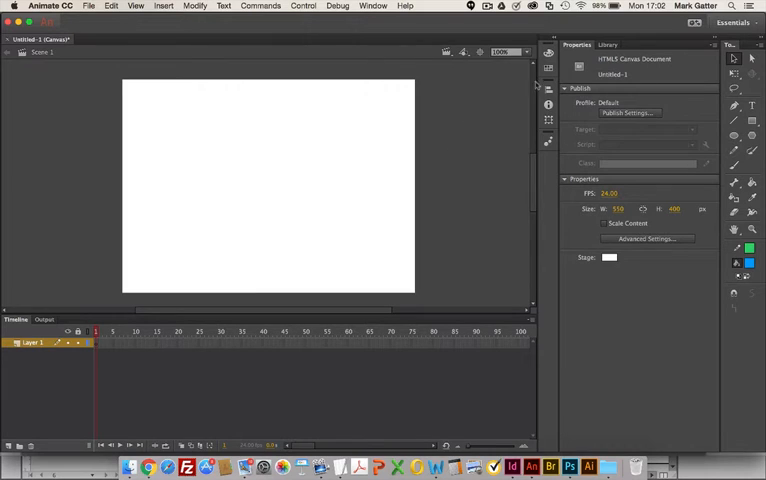
mouse_move(734, 136)
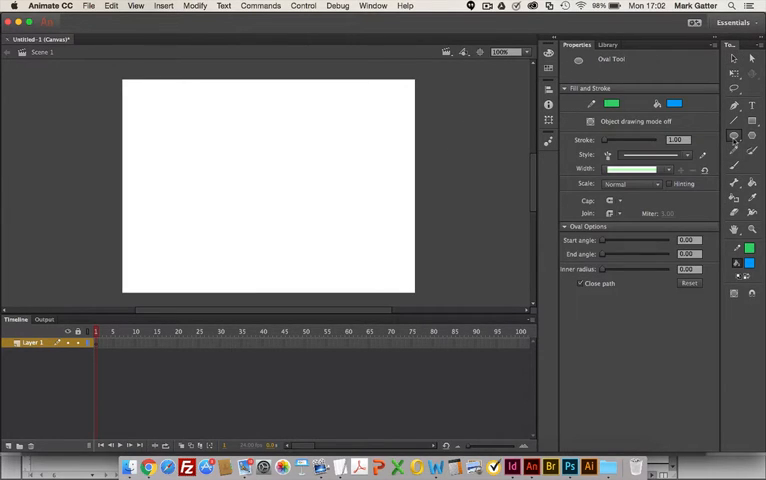
mouse_move(612, 104)
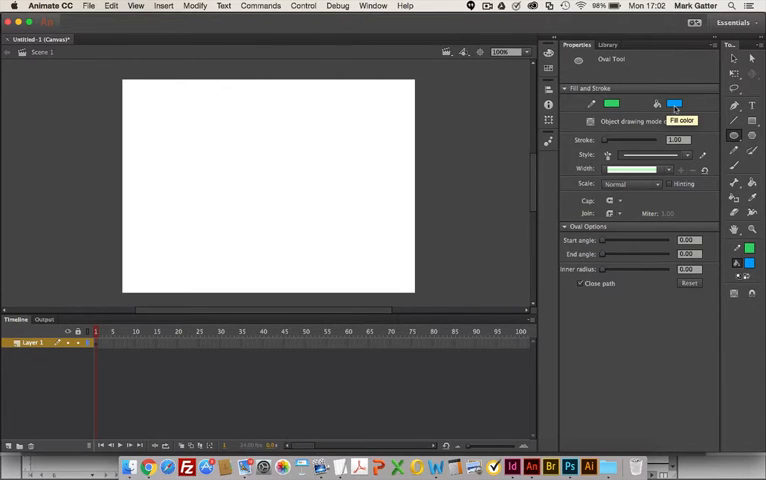
mouse_move(612, 142)
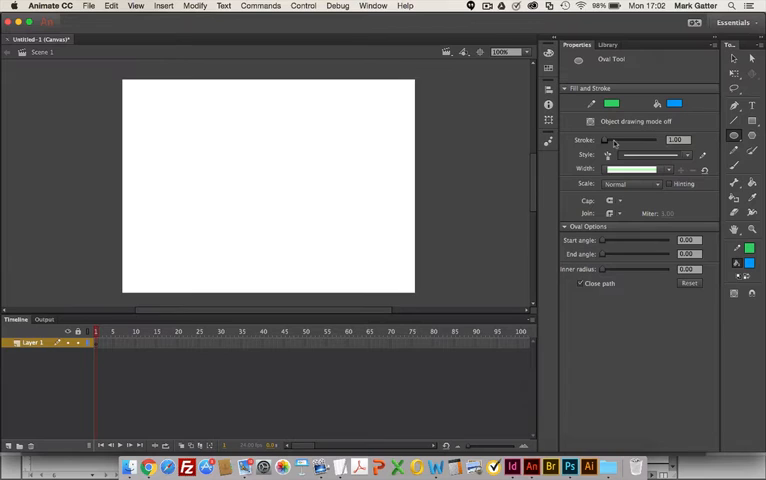
Step: Increase the Oval tool's stroke size for a thicker green outline
left_click(676, 140)
type("8")
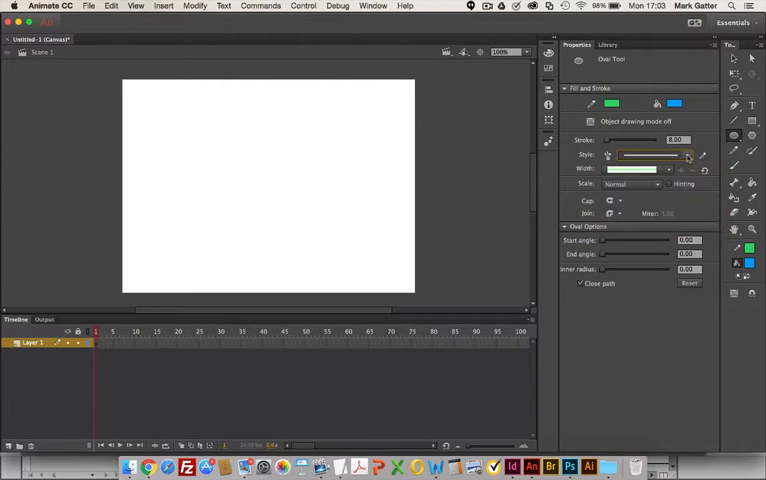
mouse_move(650, 156)
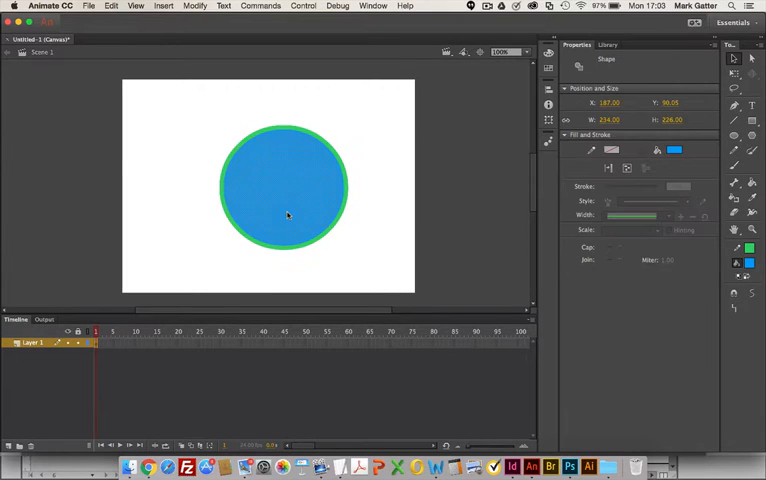
mouse_move(350, 180)
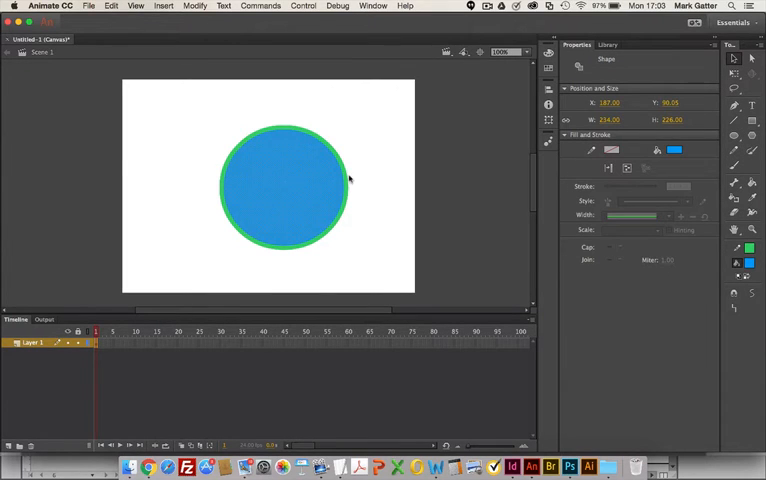
Step: Draw a red rectangle over the circle's right side and return to the Selection tool
left_click(284, 184)
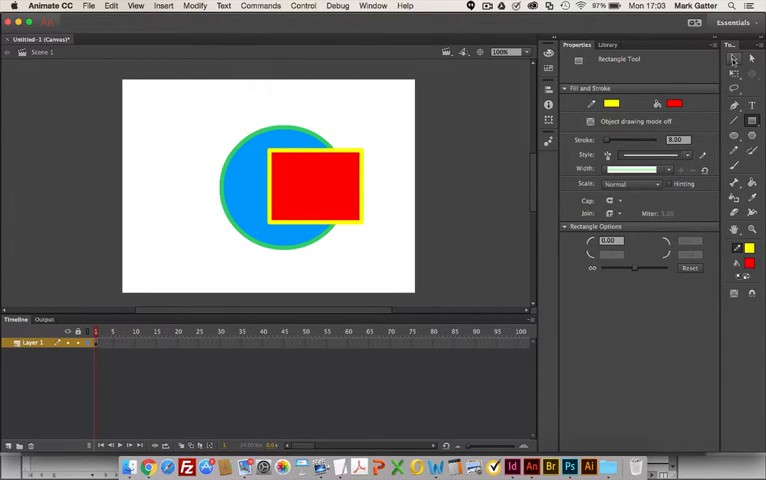
left_click(732, 58)
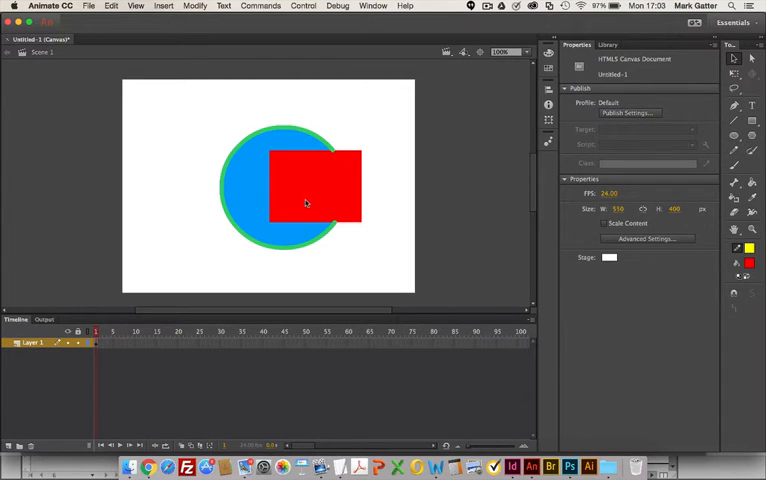
Step: Select the red rectangle and delete it, leaving a square notch in the blue circle
left_click(312, 190)
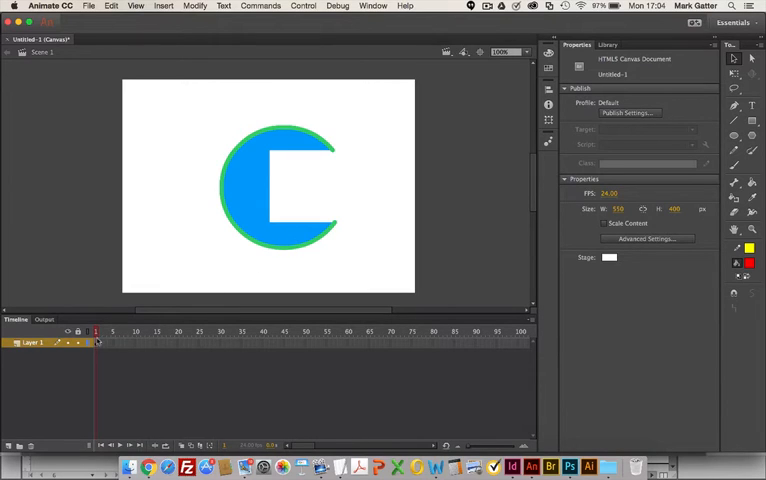
mouse_move(316, 204)
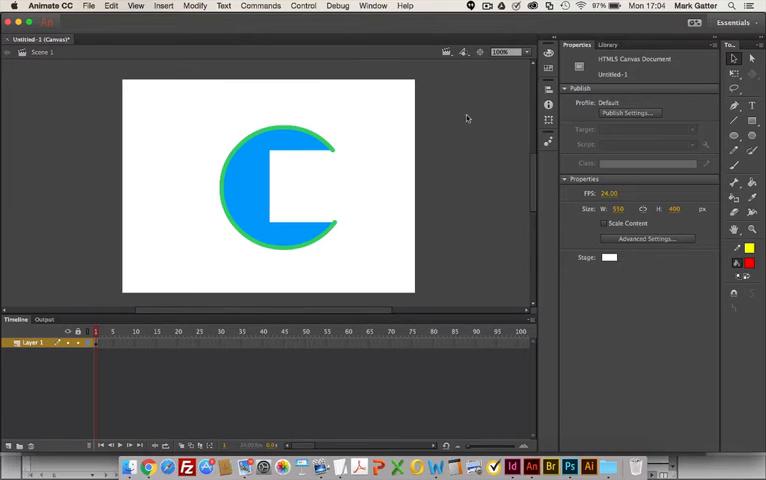
mouse_move(264, 256)
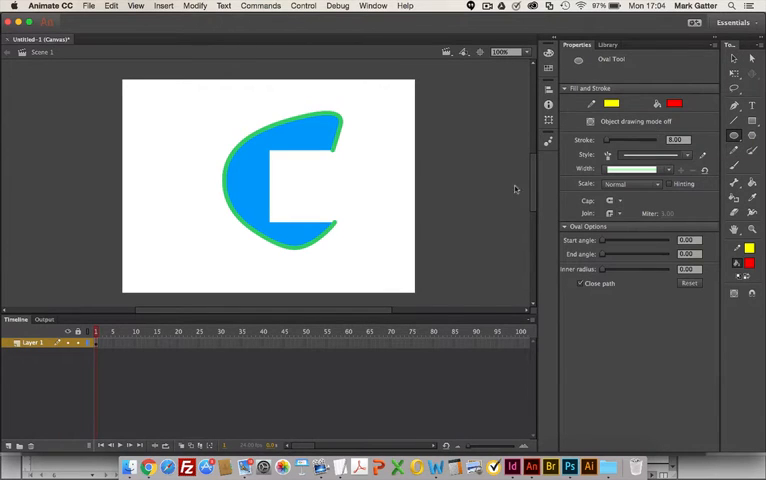
mouse_move(290, 176)
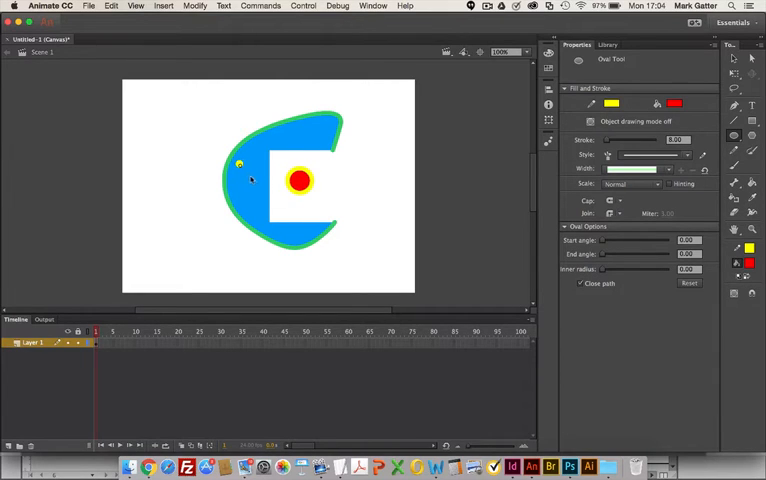
Step: Draw a red circle with yellow outline on the blue shape's left and deselect it
left_click_drag(238, 164, 258, 184)
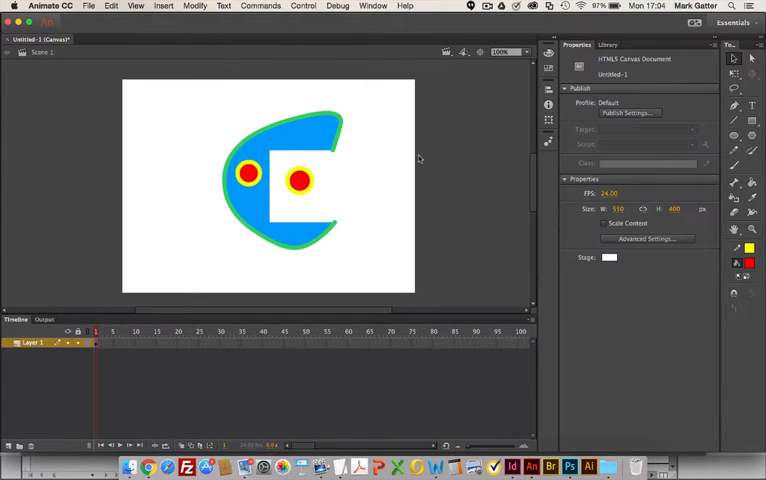
left_click(248, 176)
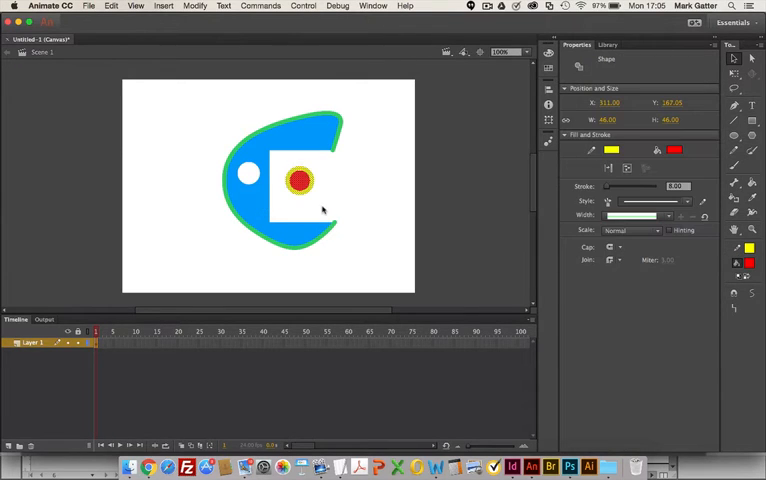
Step: Group the red circle with its outline via Modify > Group and move it below the white hole
left_click(196, 6)
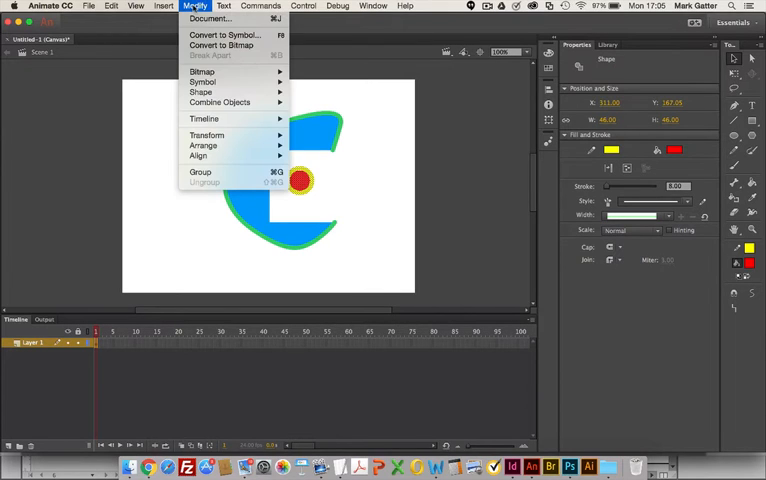
mouse_move(200, 92)
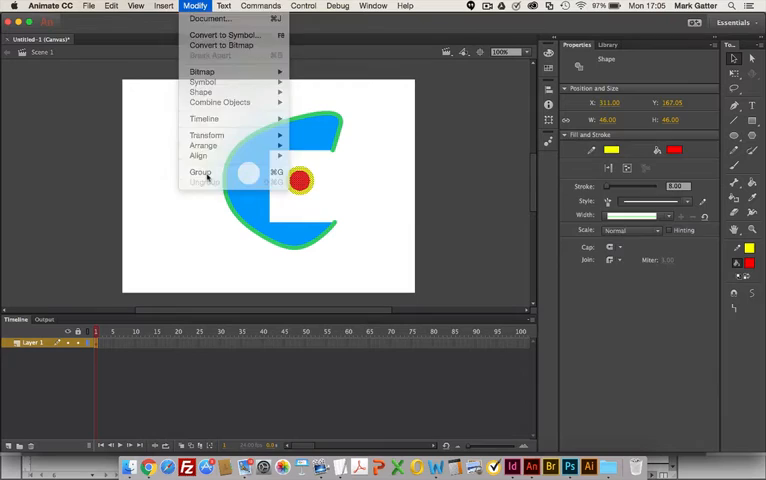
left_click(200, 172)
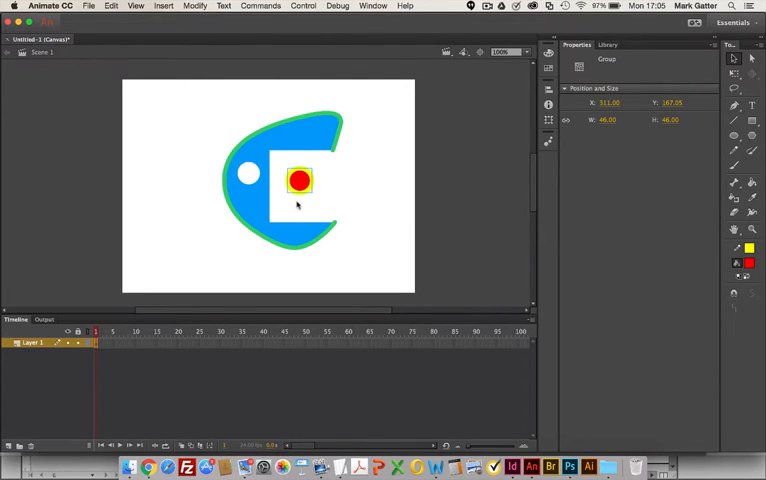
left_click_drag(300, 180, 252, 204)
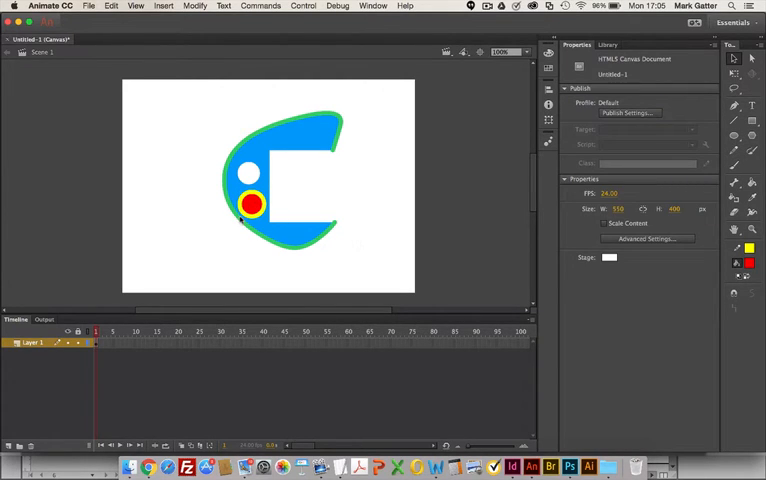
left_click(252, 204)
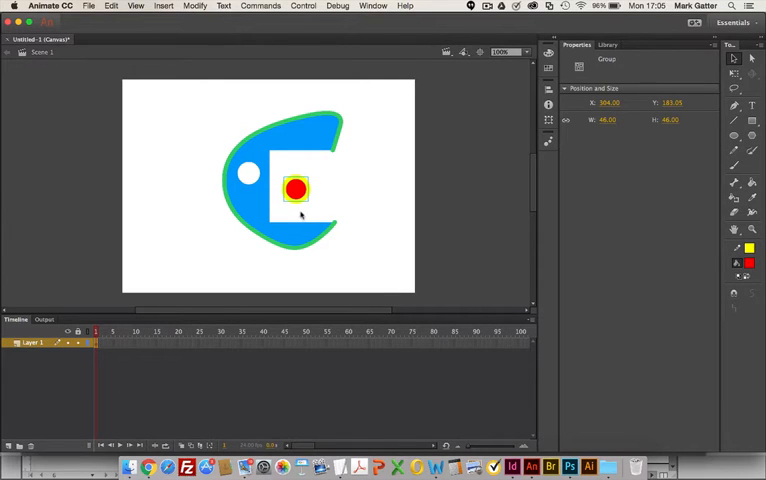
mouse_move(256, 212)
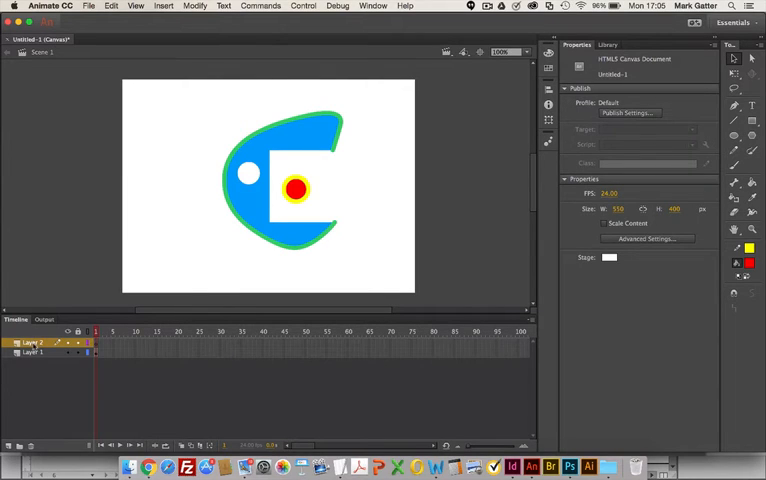
Step: Rename the new layer and paste the red circle in place onto it
left_click(36, 344)
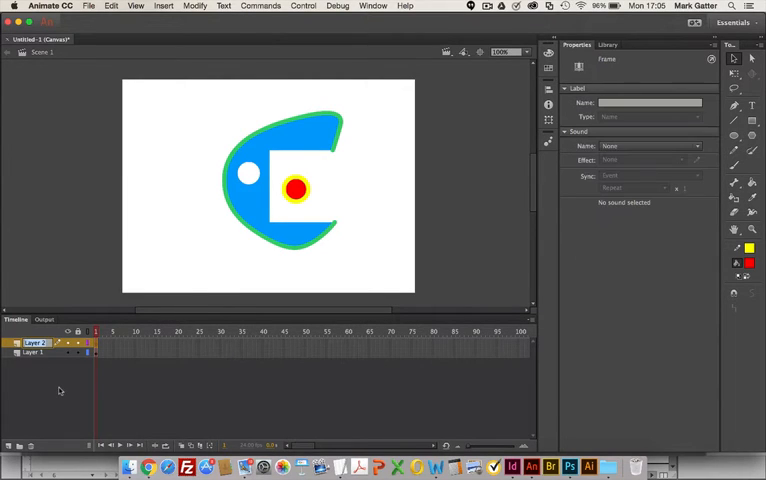
double_click(36, 344)
type("Elvis eye")
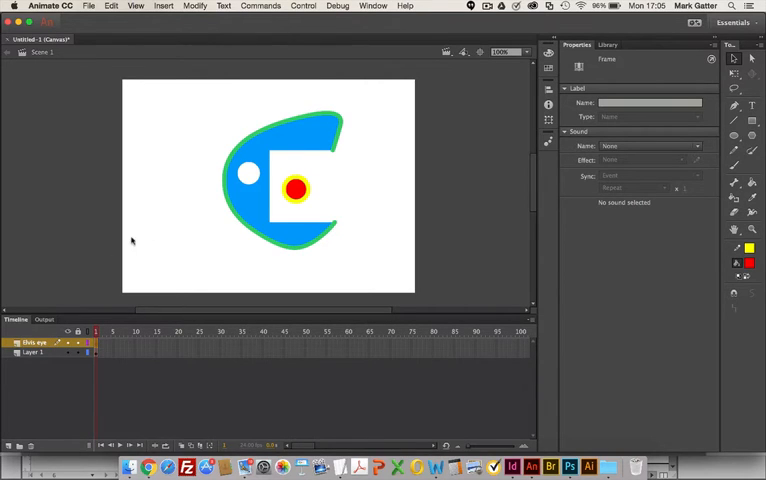
mouse_move(216, 232)
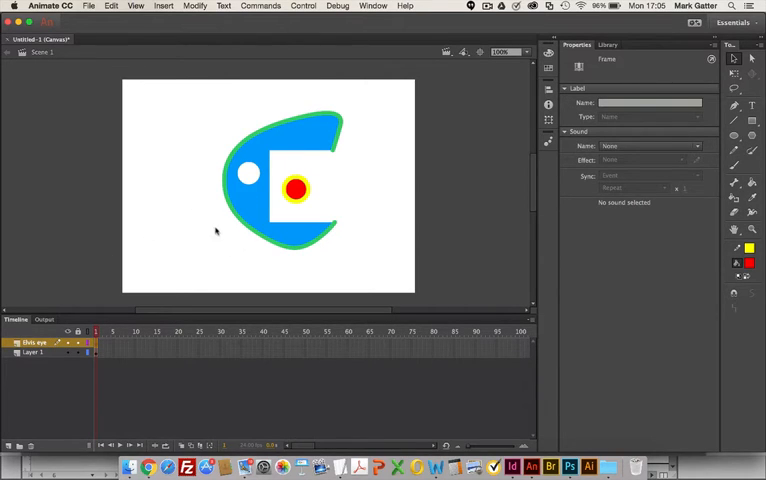
left_click(112, 6)
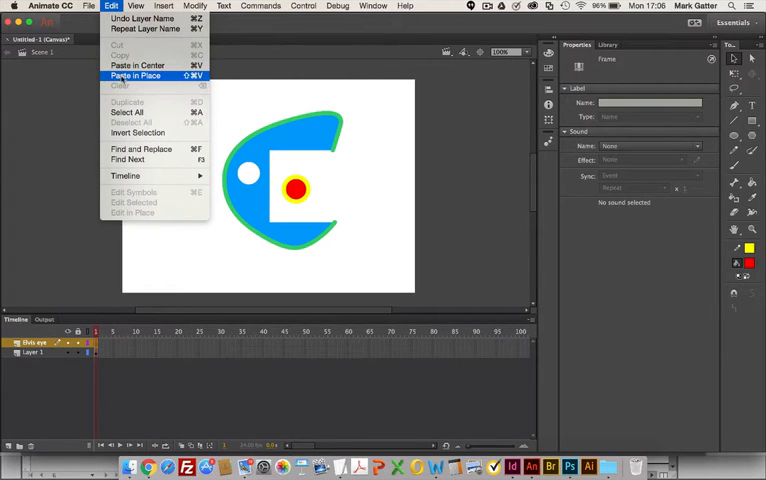
left_click(132, 76)
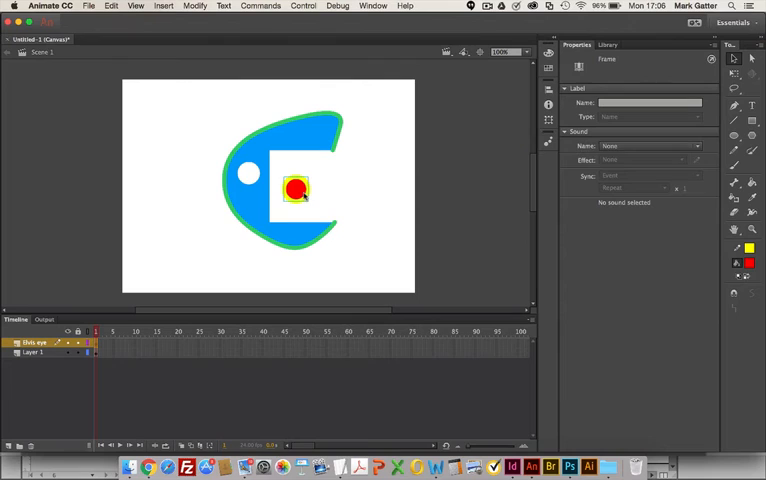
Step: Move the pasted circle onto the blue shape's bottom edge and reselect the layer frame
left_click_drag(296, 188, 240, 204)
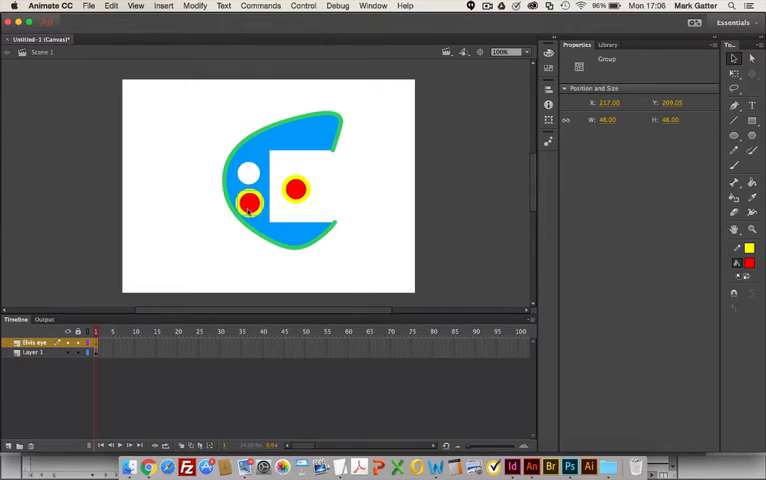
left_click_drag(250, 204, 276, 242)
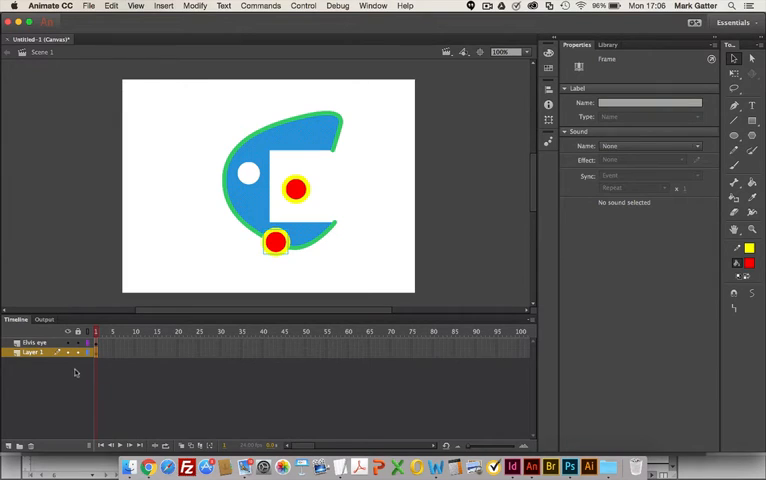
left_click(36, 342)
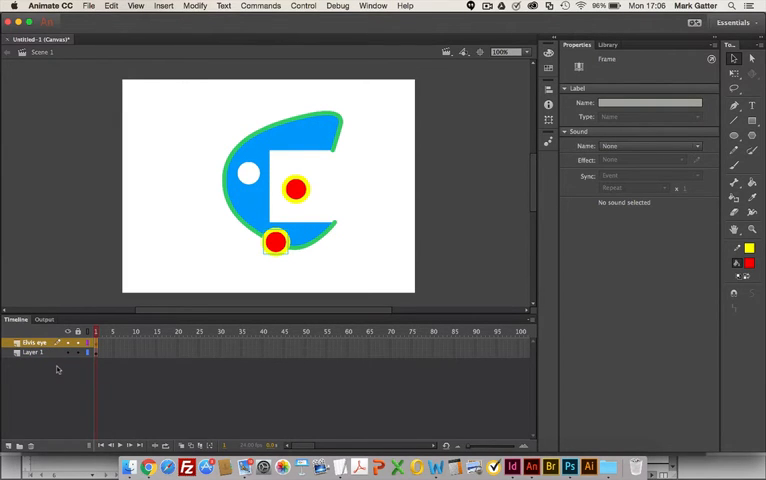
mouse_move(58, 348)
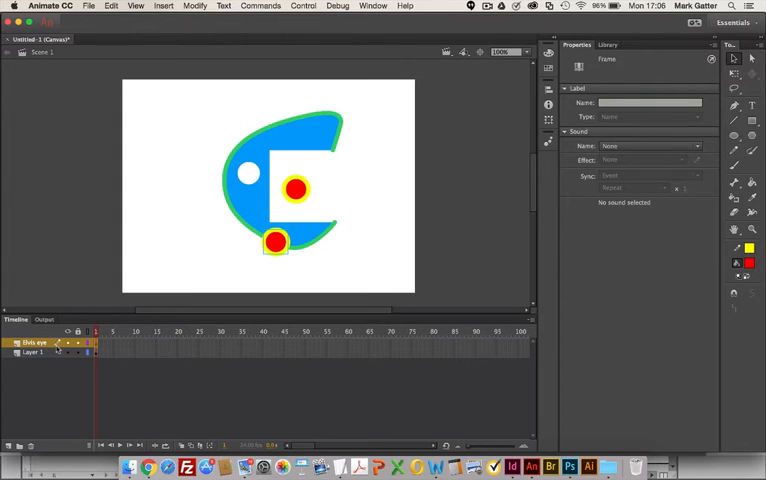
mouse_move(268, 216)
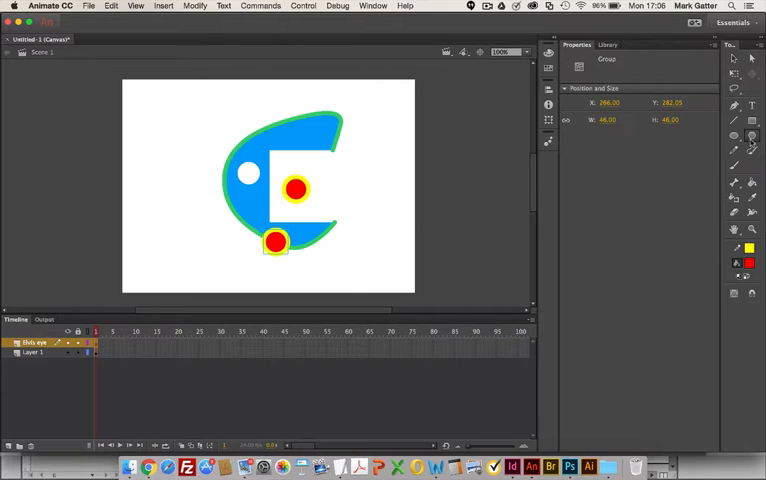
mouse_move(338, 188)
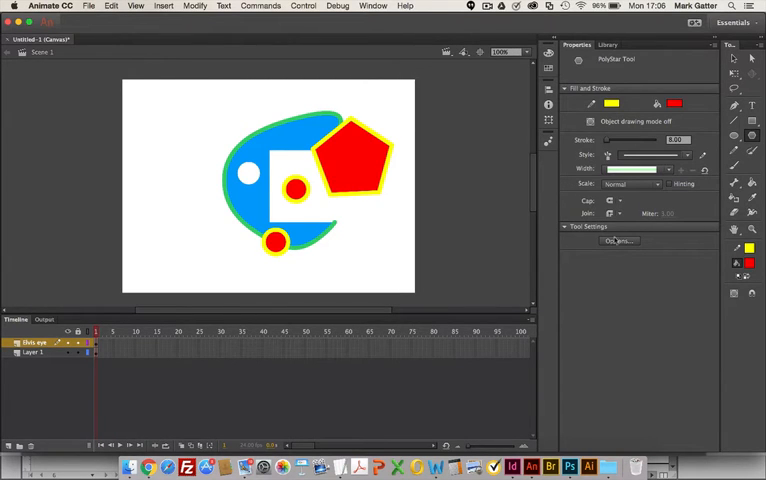
mouse_move(616, 240)
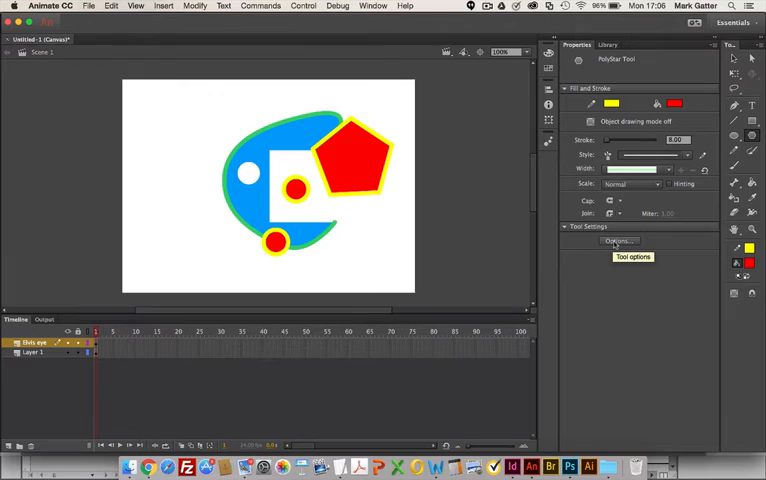
Step: Set the PolyStar tool's style from polygon to star and reopen its Tool Settings
left_click(618, 240)
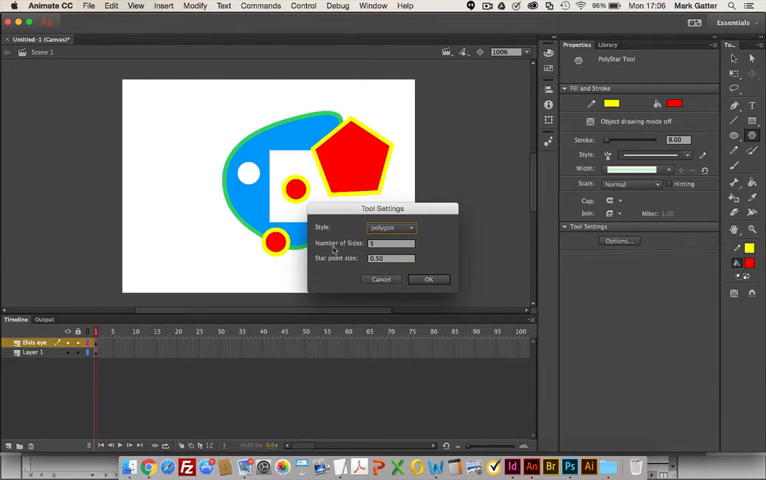
mouse_move(380, 288)
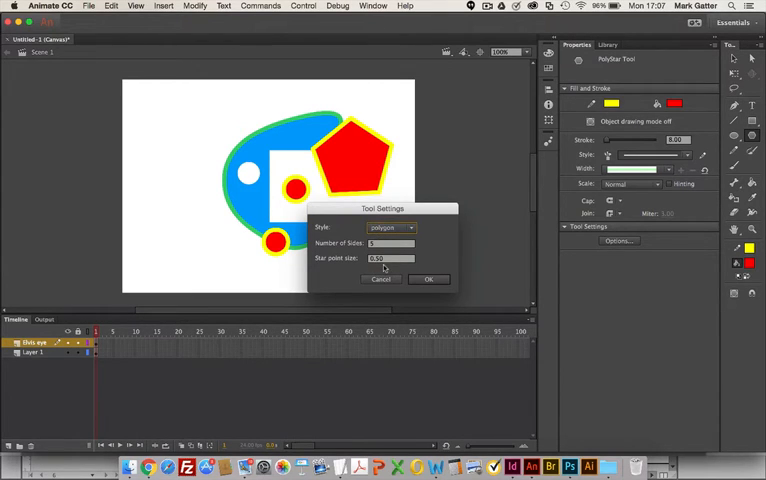
left_click(390, 228)
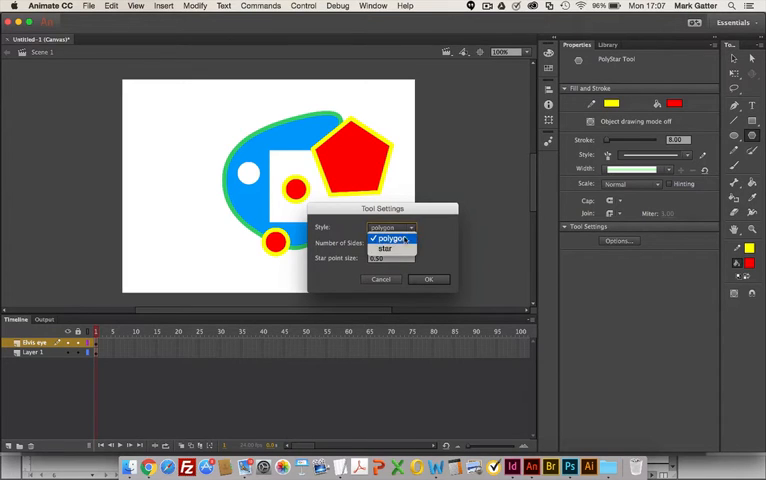
left_click(384, 246)
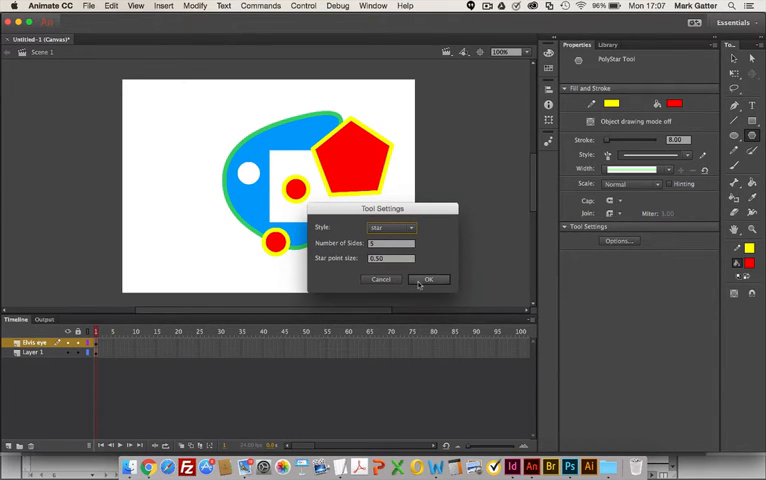
left_click(428, 280)
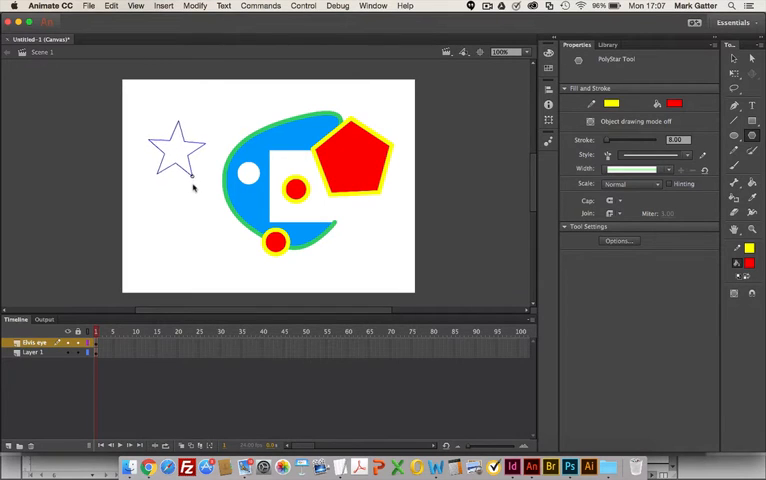
left_click(178, 150)
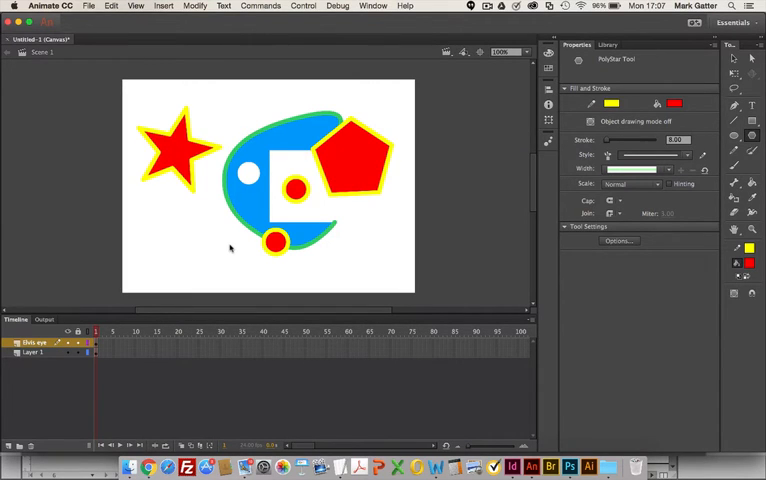
left_click(618, 240)
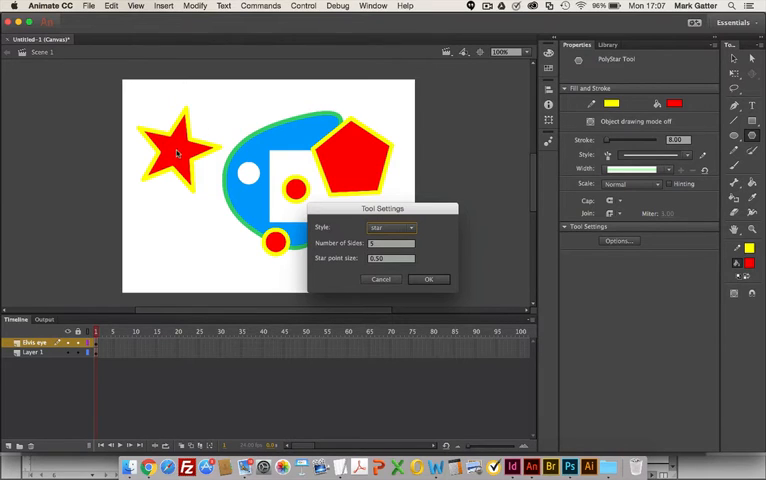
mouse_move(218, 248)
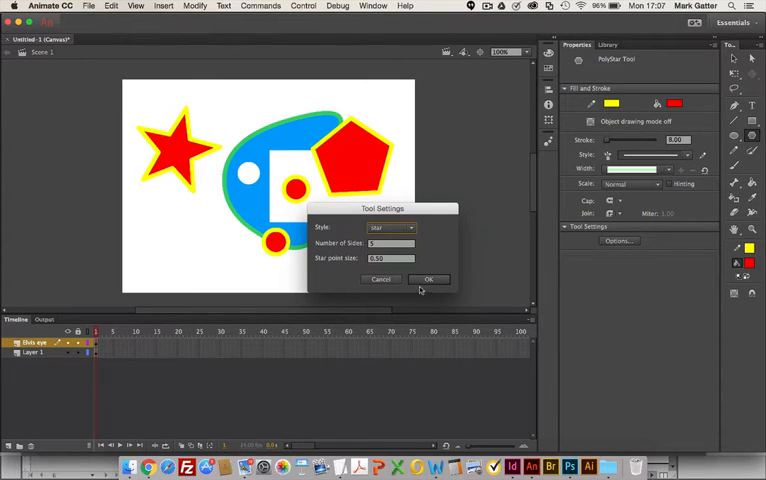
Step: Delete the blue blob shape and set the star outline's Join to Round
left_click(428, 280)
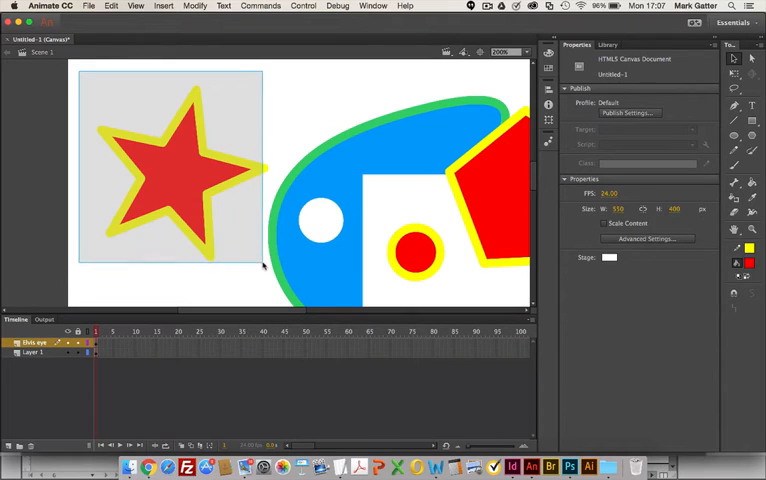
left_click(170, 164)
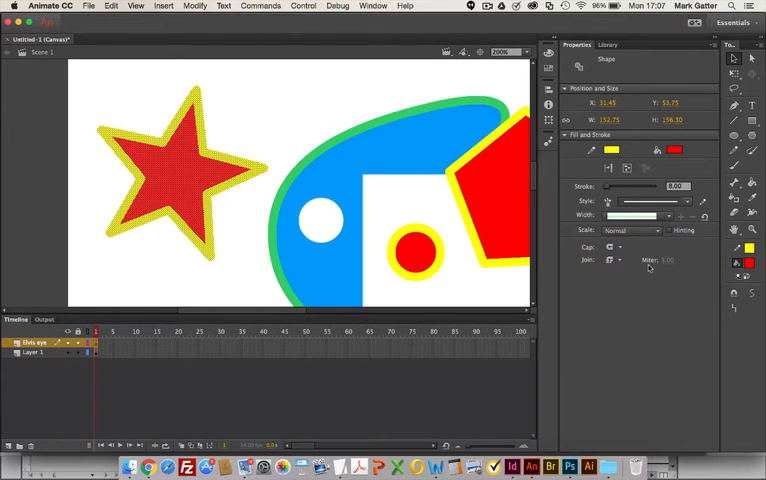
left_click(612, 260)
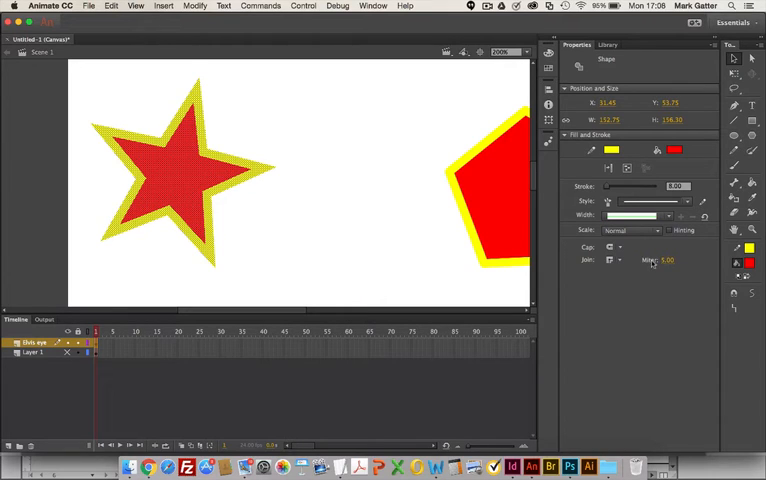
left_click(664, 260)
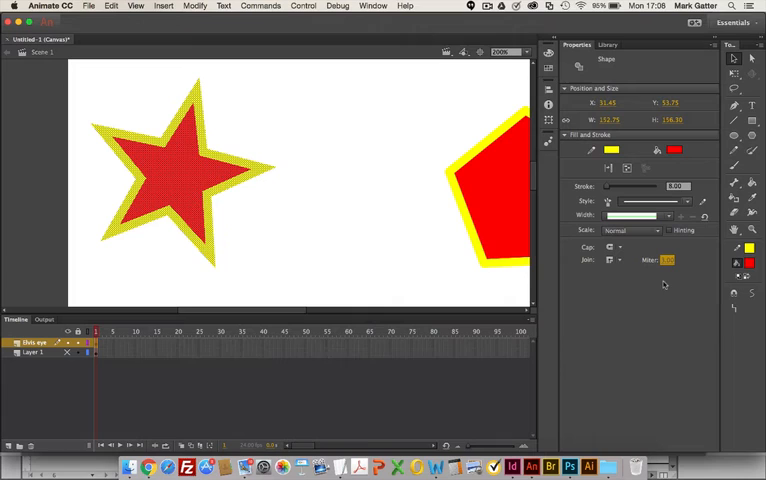
mouse_move(666, 260)
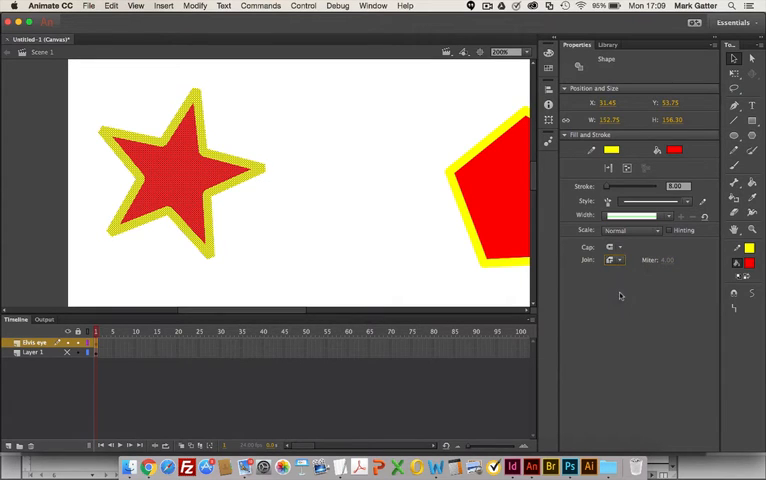
mouse_move(616, 260)
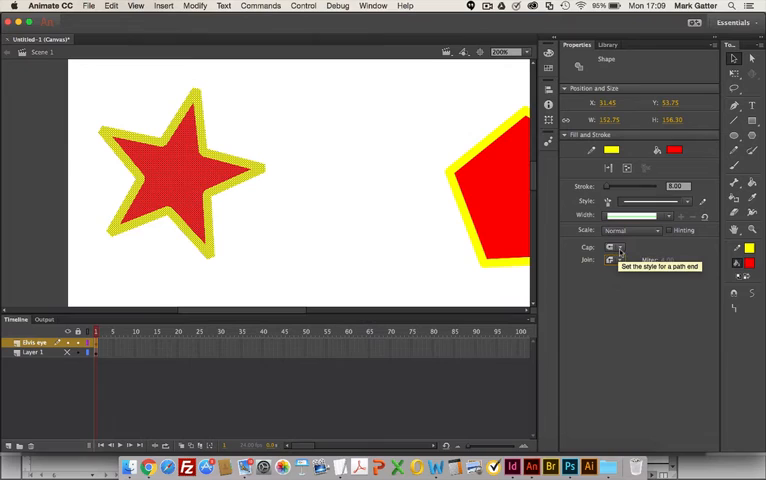
Step: Draw a yellow line between the star and pentagon and change its Cap style
left_click(620, 246)
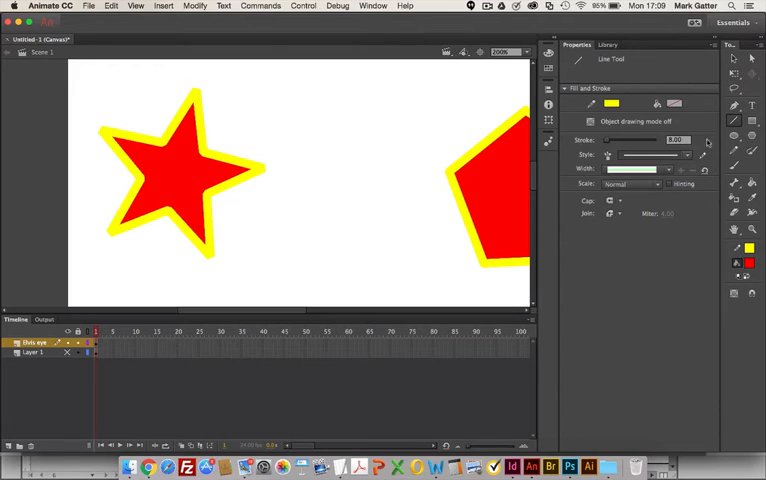
left_click_drag(264, 100, 302, 132)
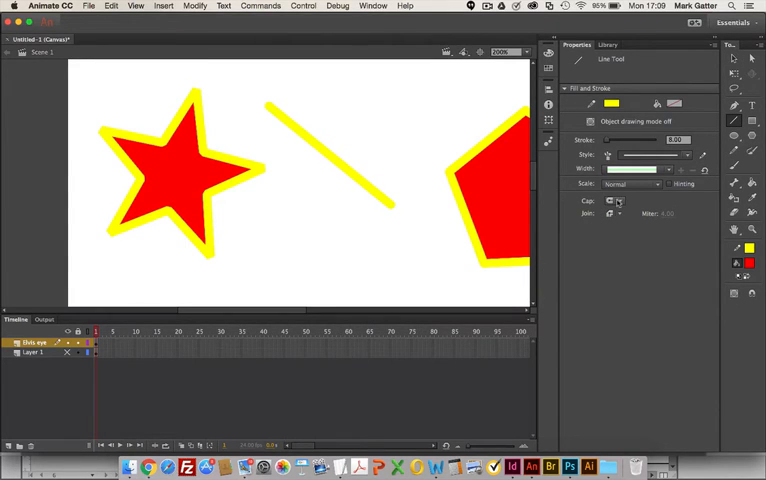
left_click(614, 200)
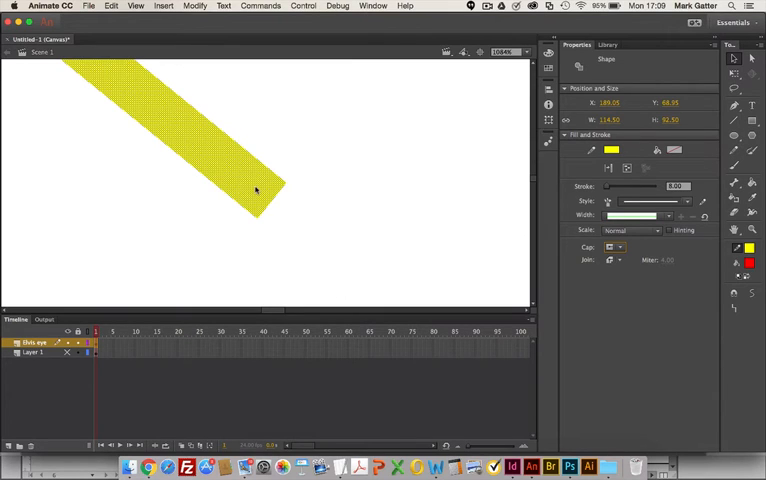
left_click(616, 246)
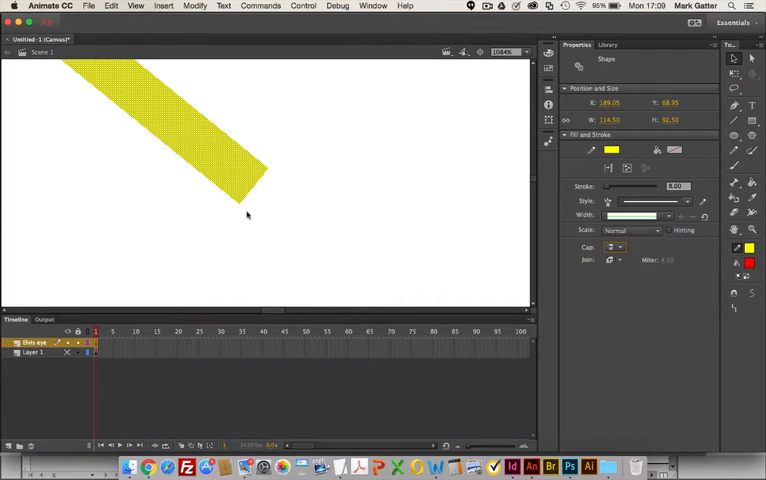
mouse_move(280, 196)
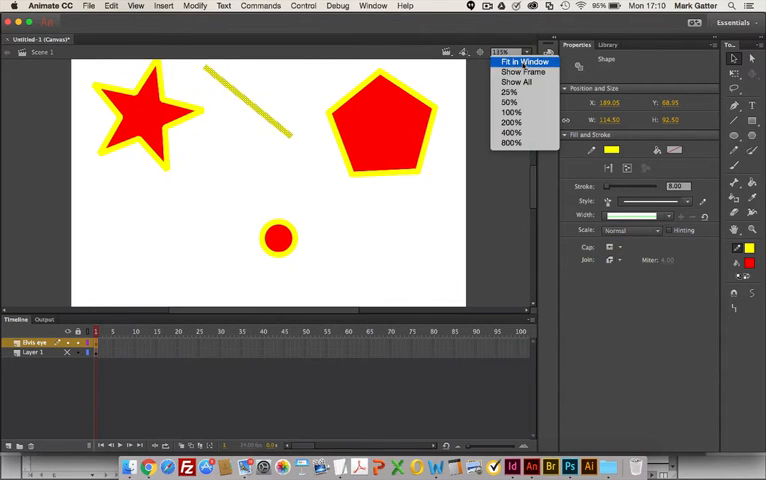
Step: Set the stage zoom to 50% so the star, line, pentagon and circle all fit in view
left_click(526, 62)
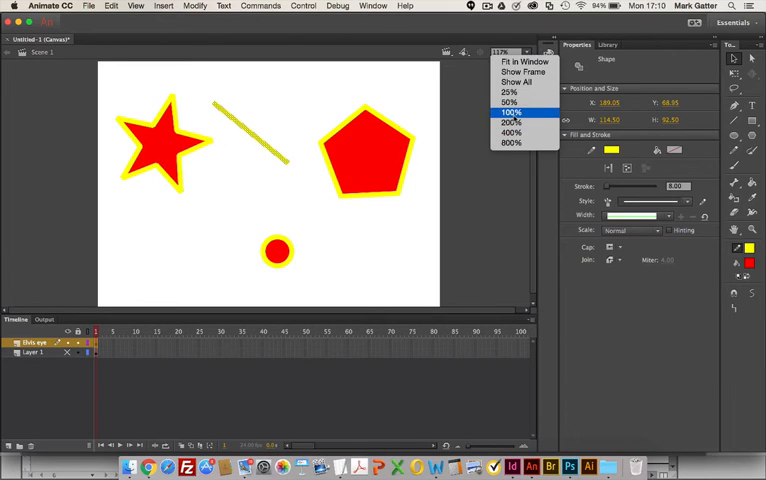
left_click(510, 112)
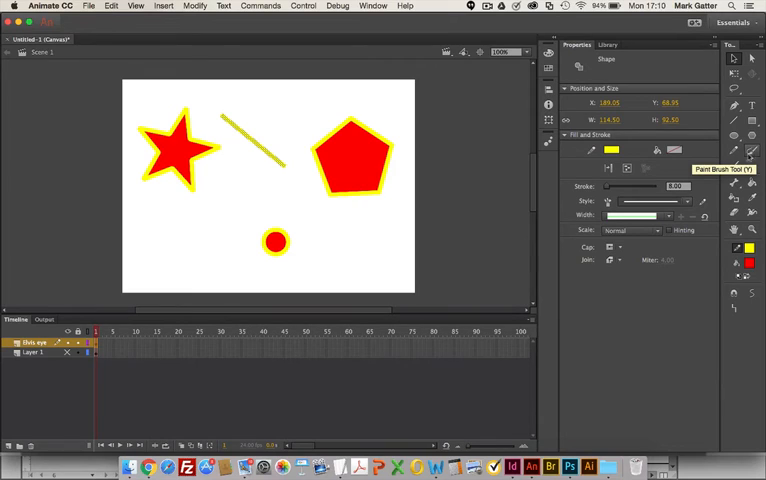
mouse_move(124, 118)
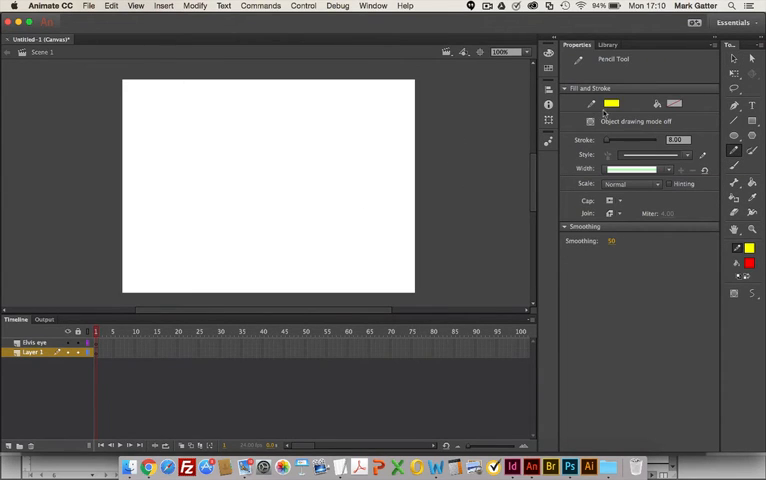
Step: Draw dark blue pencil strokes — a rough square and freehand squiggles — while trying the pencil modes
left_click(612, 104)
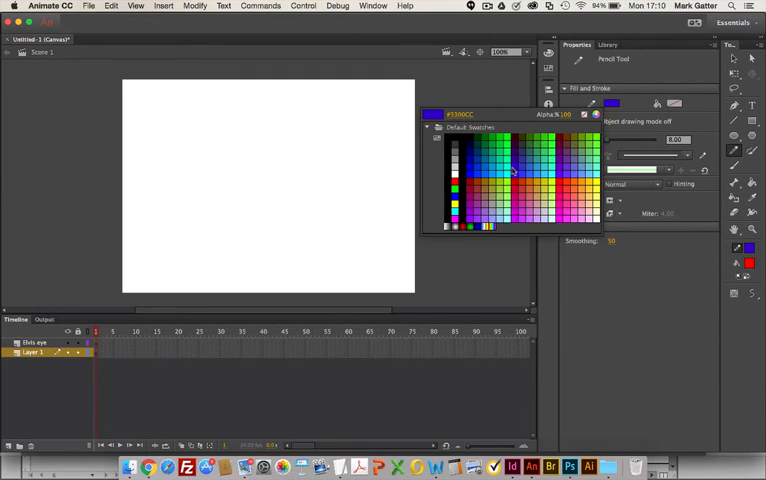
left_click(512, 170)
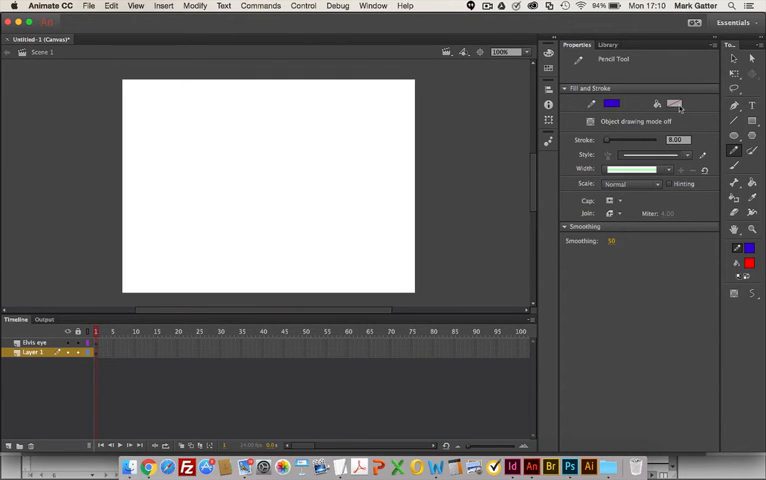
mouse_move(288, 128)
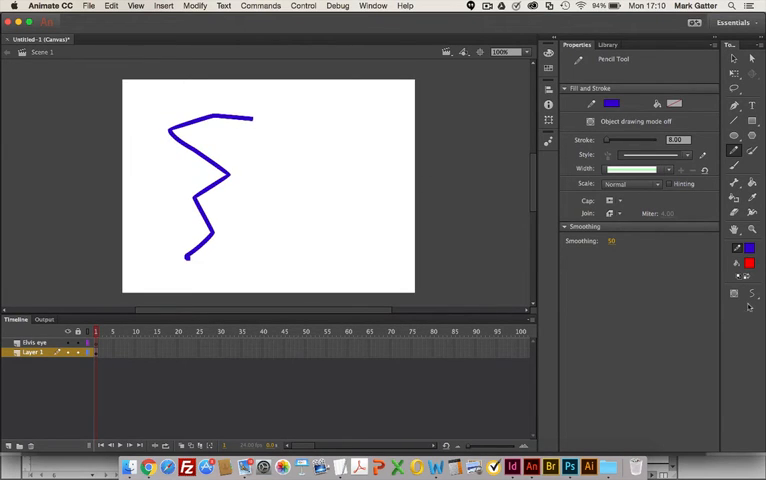
left_click(752, 292)
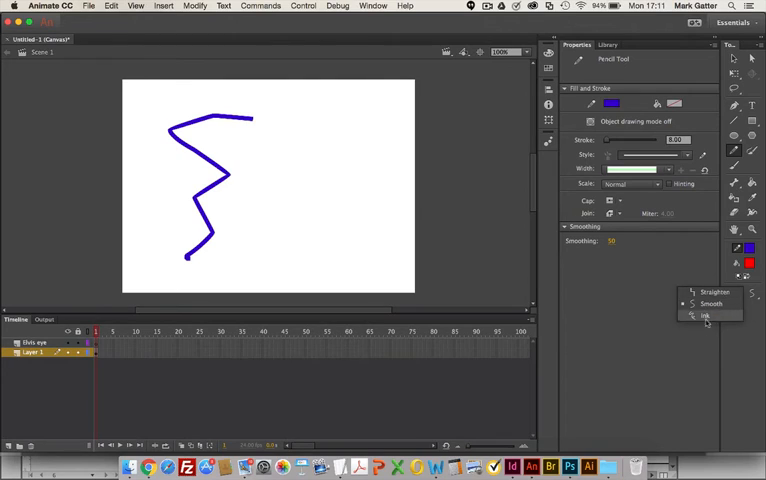
mouse_move(706, 304)
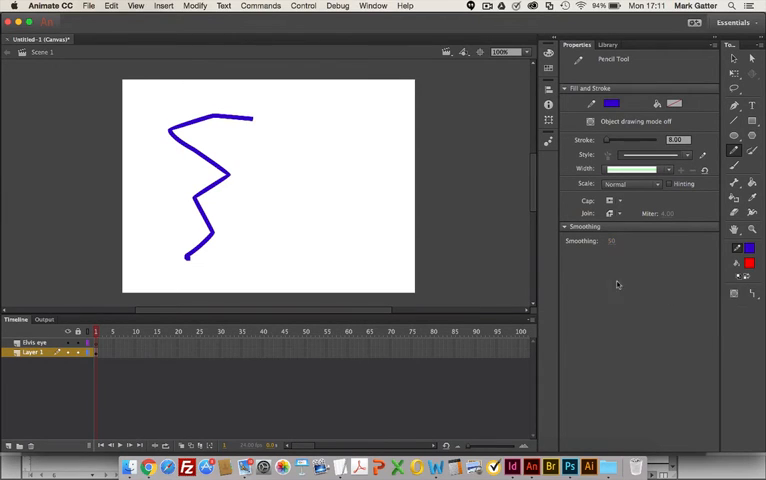
mouse_move(320, 148)
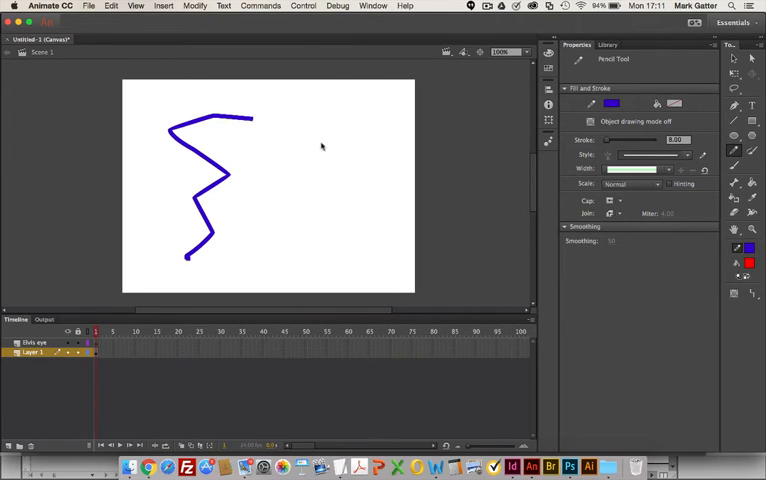
left_click_drag(288, 164, 352, 132)
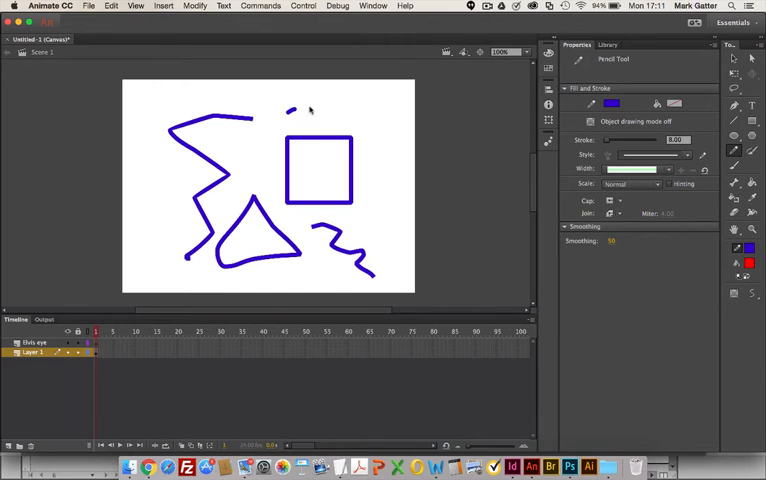
left_click_drag(284, 110, 384, 140)
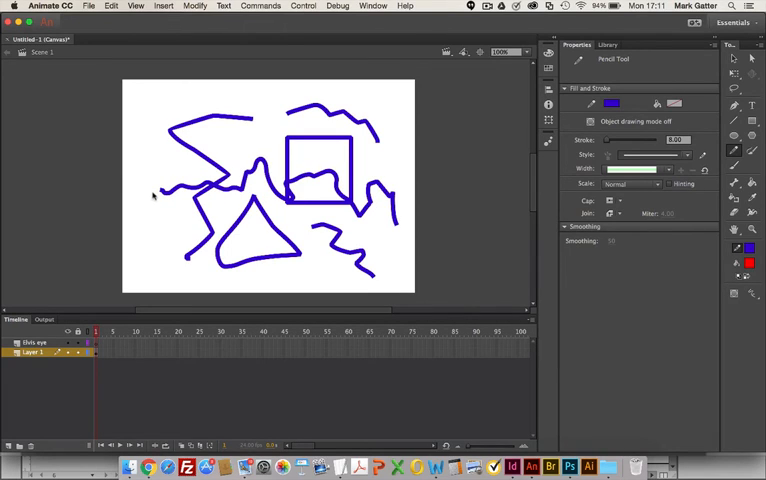
mouse_move(172, 204)
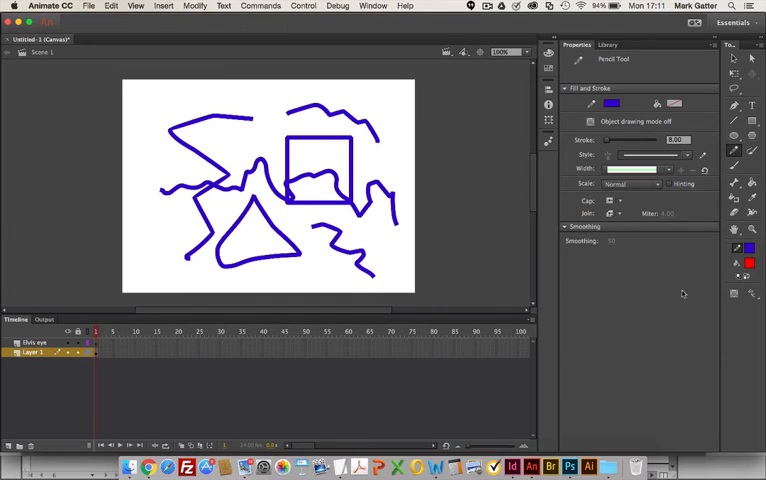
left_click(752, 302)
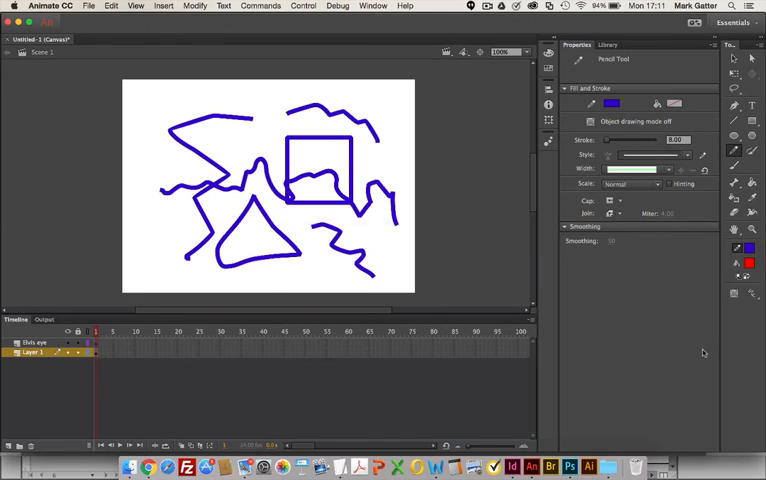
mouse_move(704, 352)
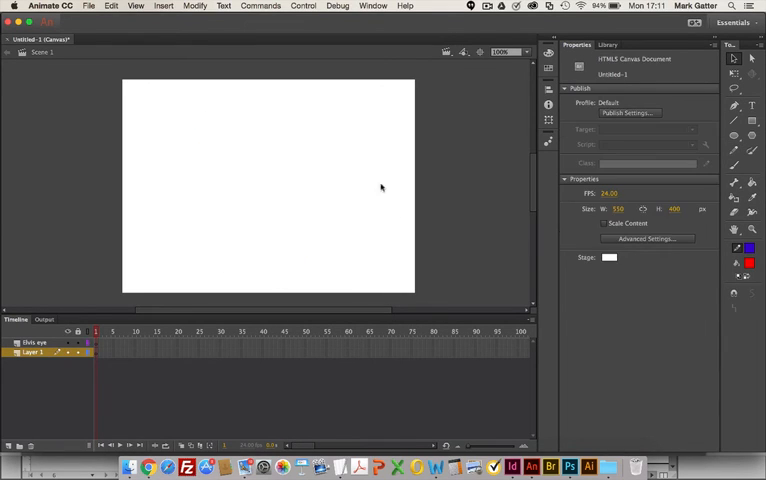
mouse_move(488, 218)
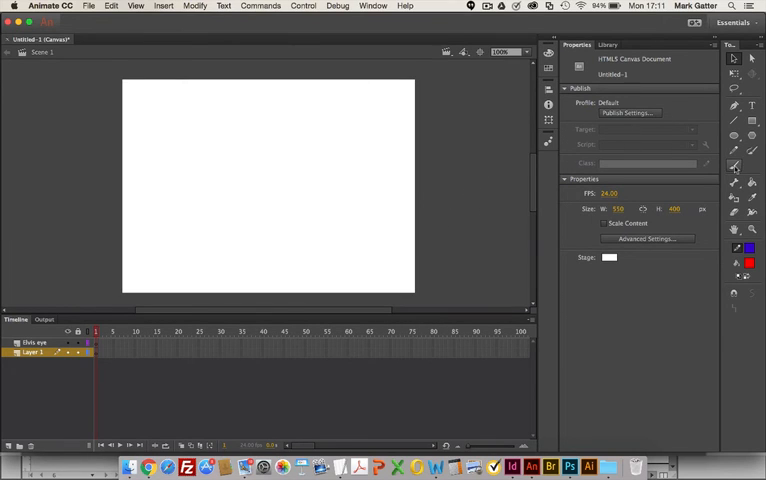
Step: Switch to the Brush Tool and bring up its list of brush painting modes
left_click(734, 166)
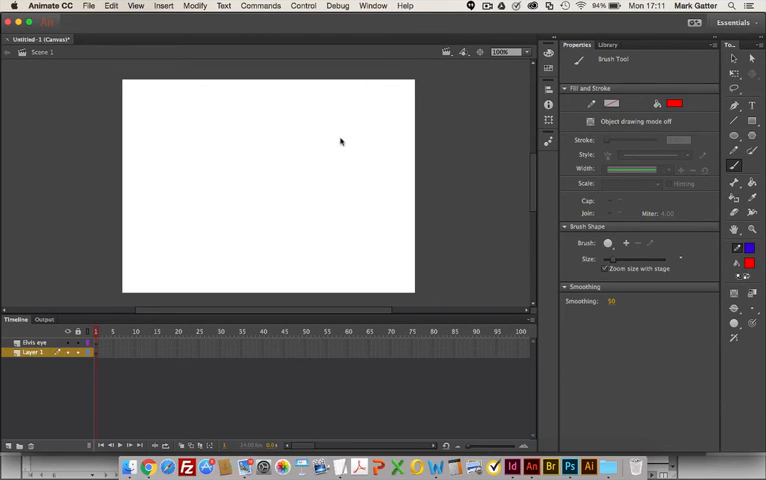
mouse_move(314, 144)
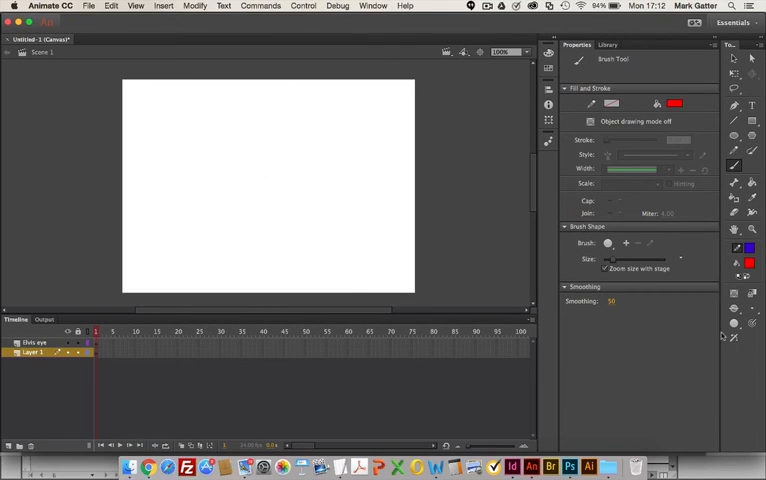
left_click(736, 308)
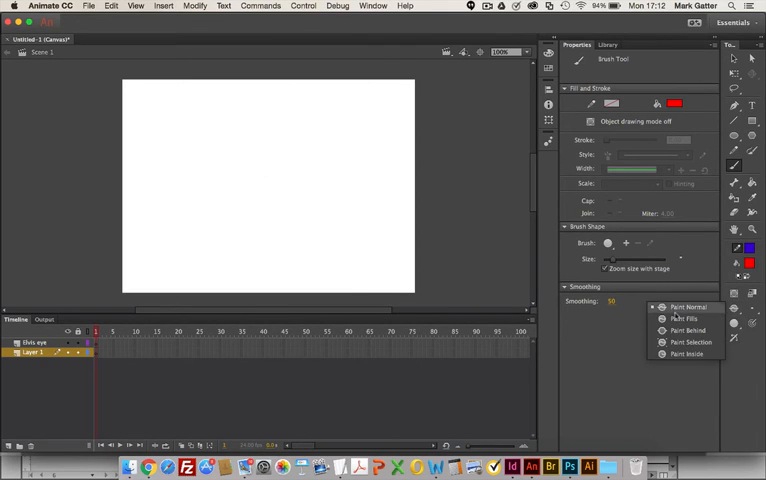
mouse_move(692, 342)
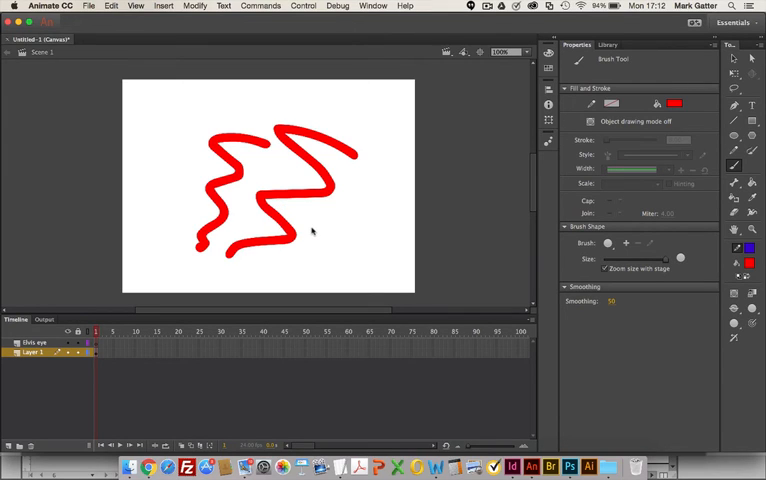
mouse_move(310, 228)
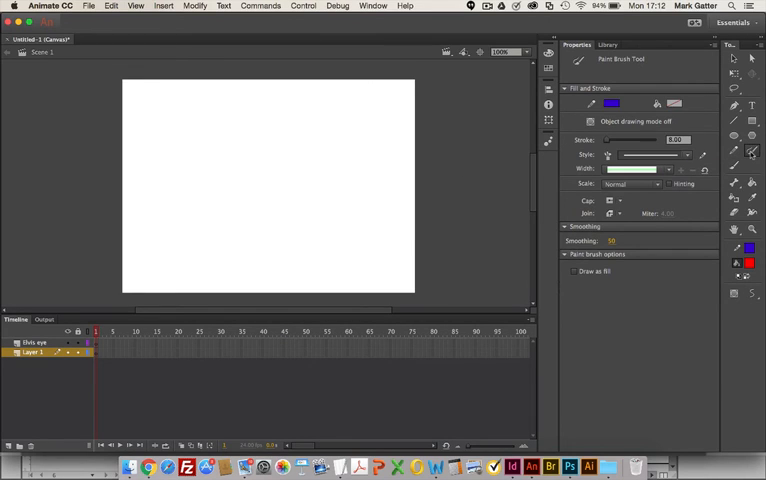
mouse_move(442, 140)
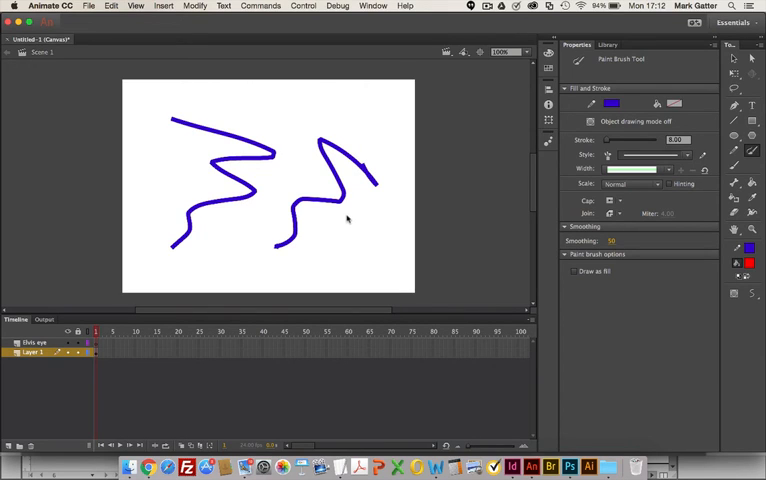
mouse_move(336, 224)
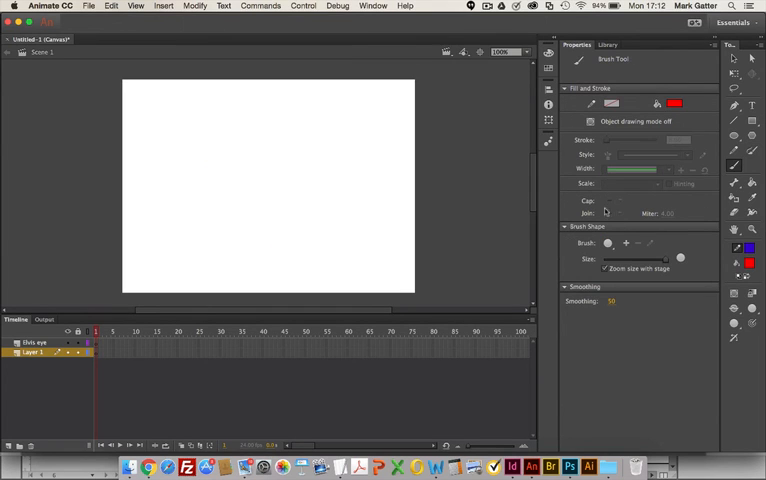
mouse_move(390, 254)
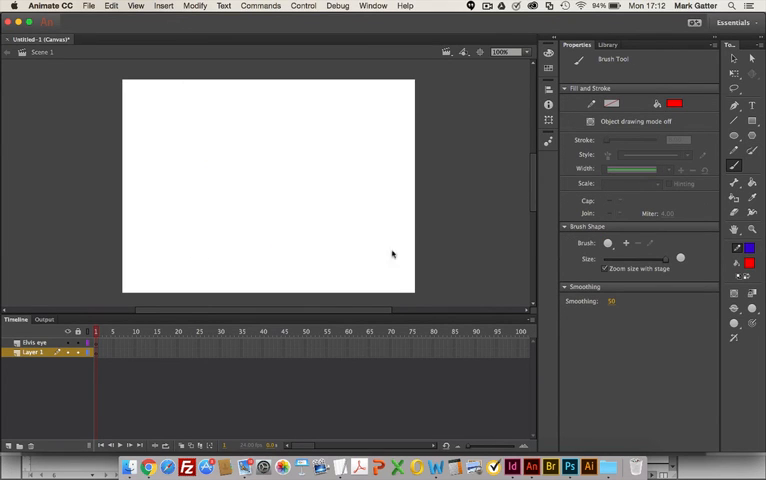
Step: Paint a red outline of bushes and a tree, then fill the tree with orange using the Paint Bucket
left_click_drag(340, 244, 404, 256)
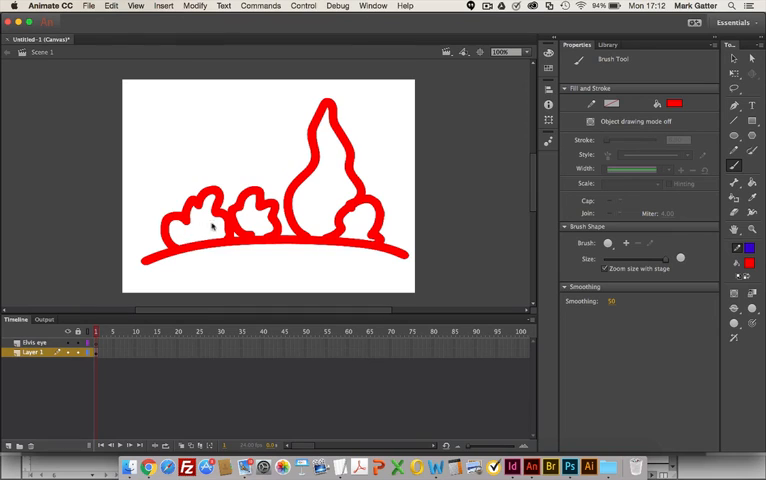
mouse_move(352, 232)
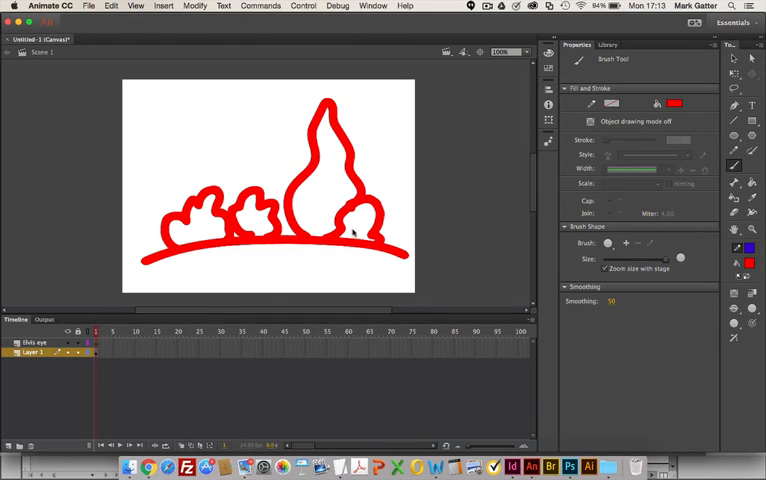
left_click(734, 182)
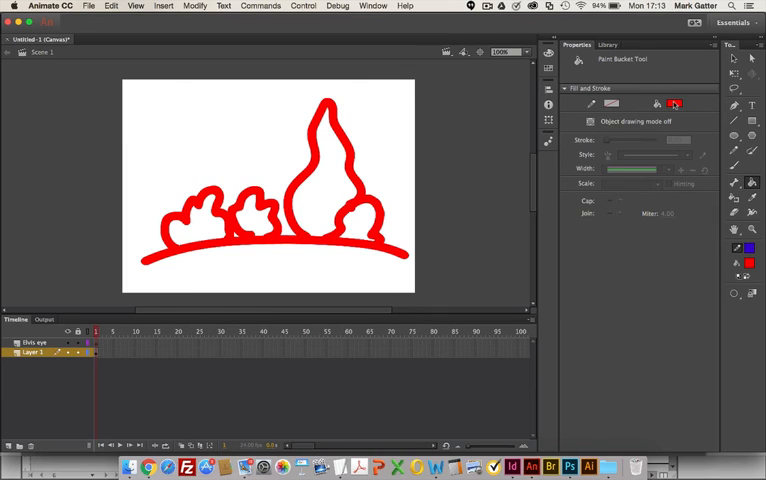
left_click(672, 104)
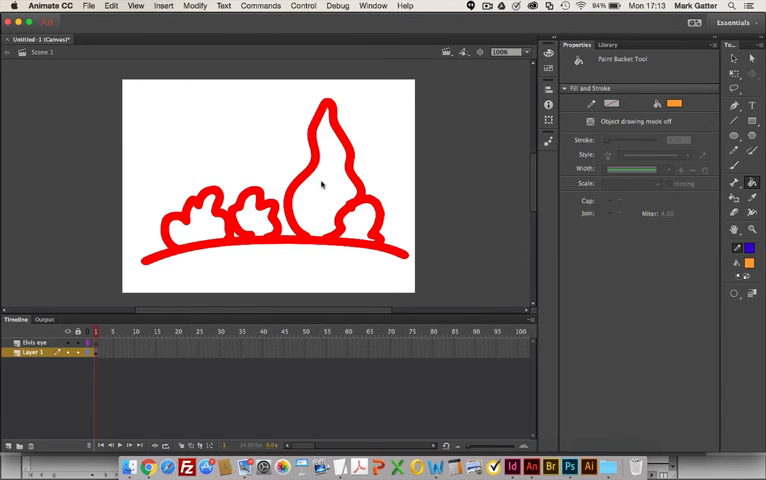
left_click(324, 184)
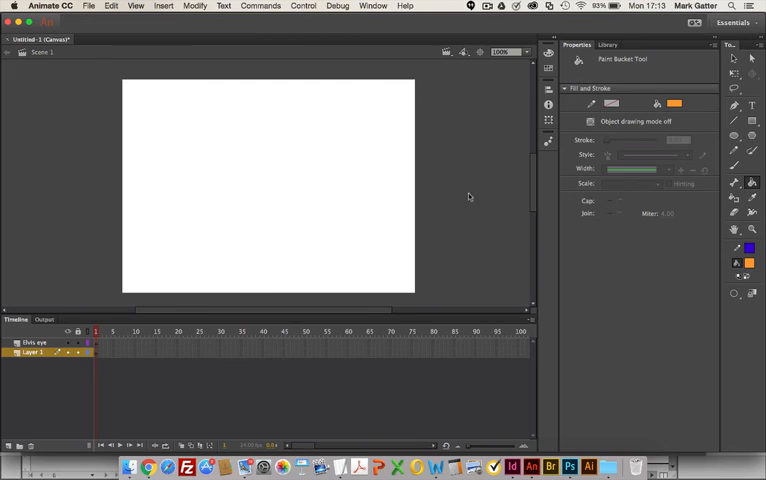
Step: With the Paint Brush Tool in yellow, paint the outline of two bushes on a ground line
left_click(752, 152)
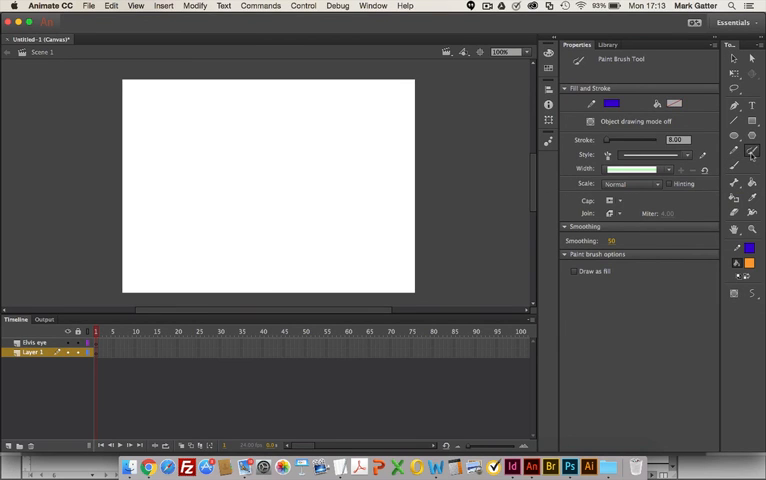
mouse_move(604, 140)
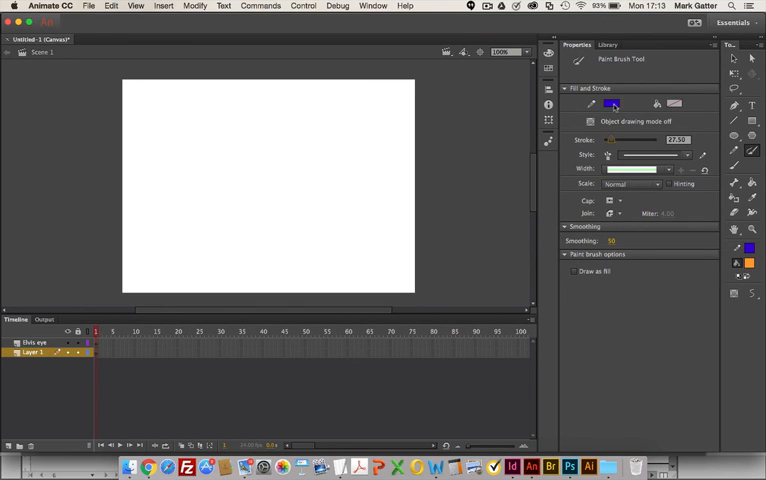
left_click(612, 104)
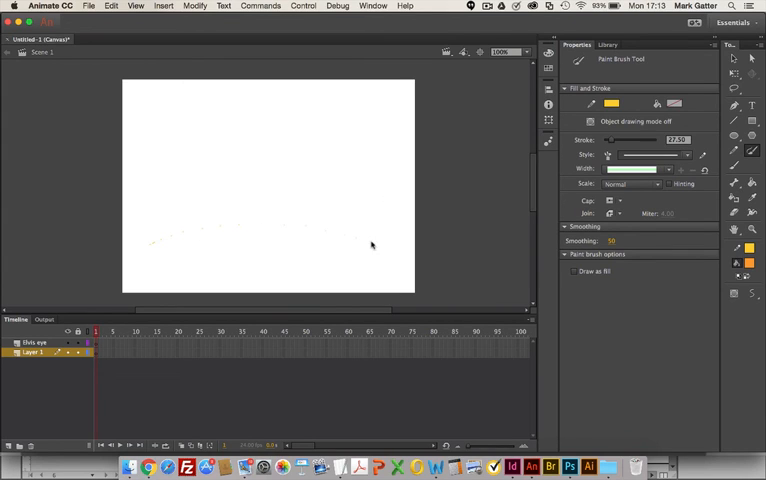
left_click_drag(144, 244, 376, 244)
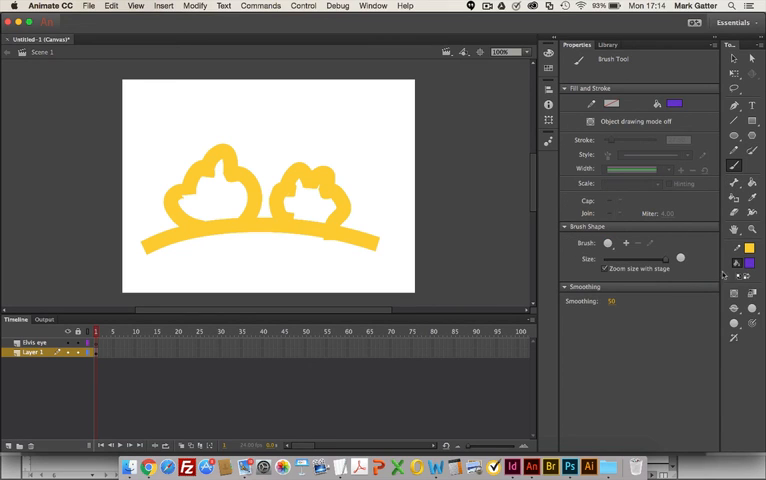
mouse_move(724, 276)
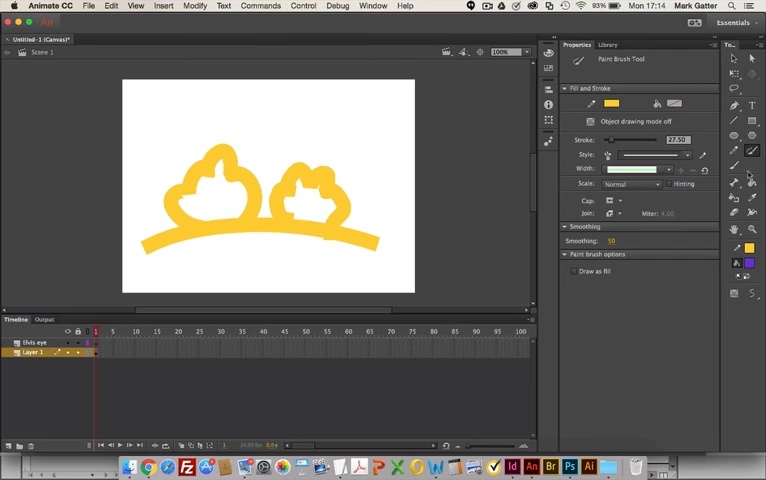
mouse_move(752, 184)
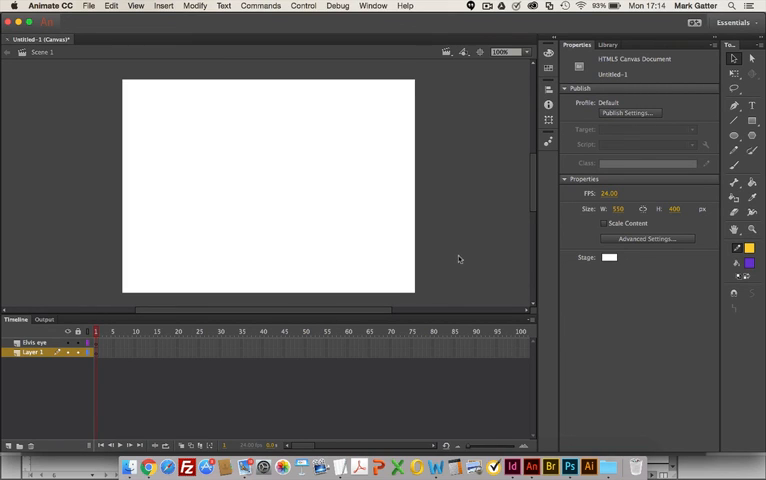
mouse_move(456, 256)
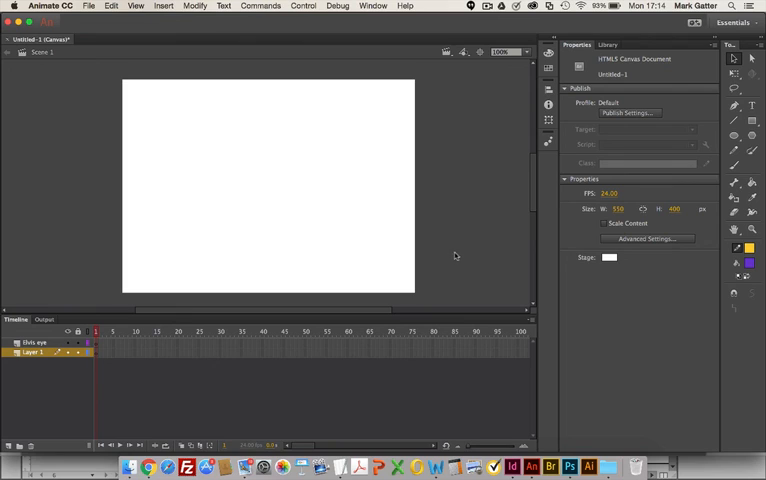
mouse_move(460, 258)
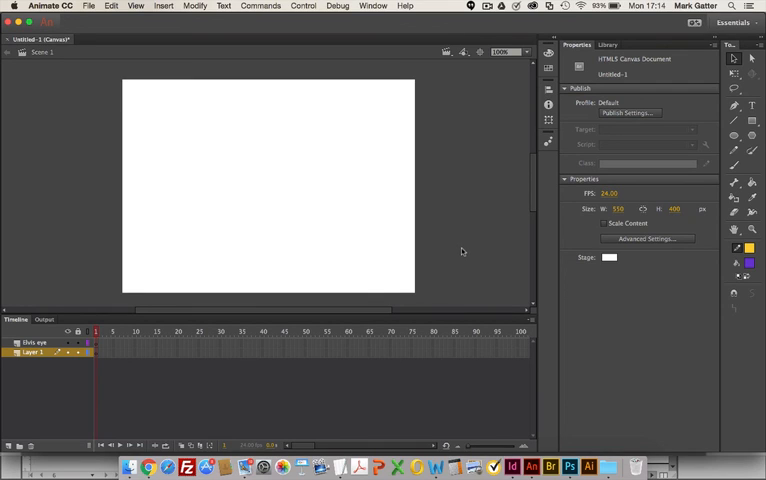
mouse_move(468, 262)
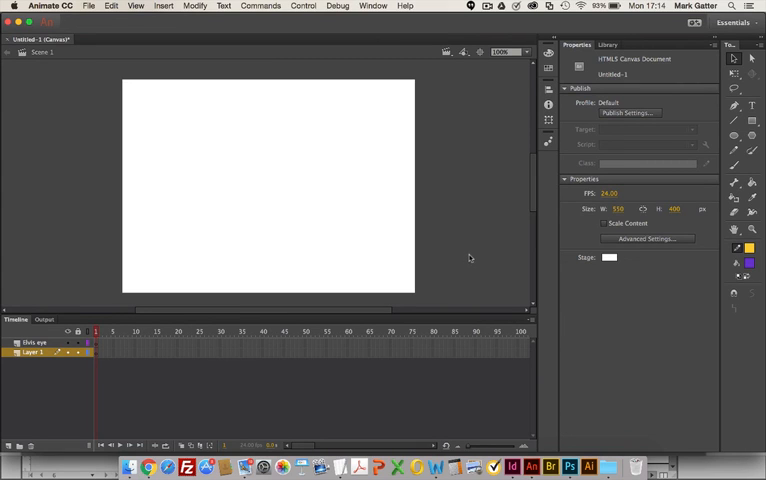
mouse_move(72, 76)
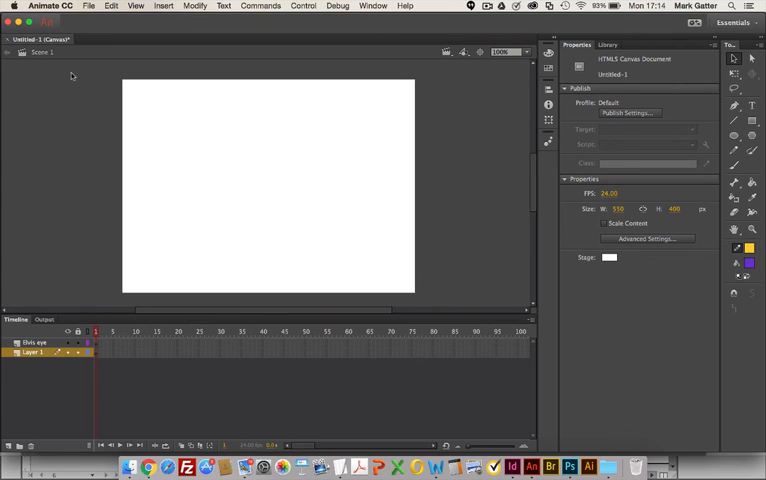